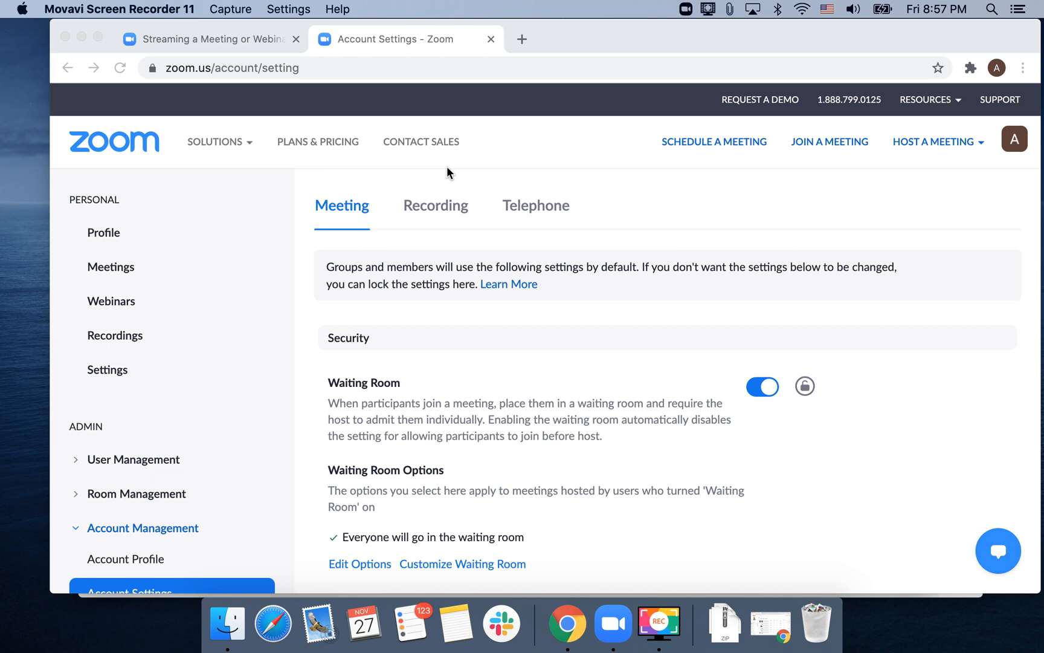
mouse_move(308, 86)
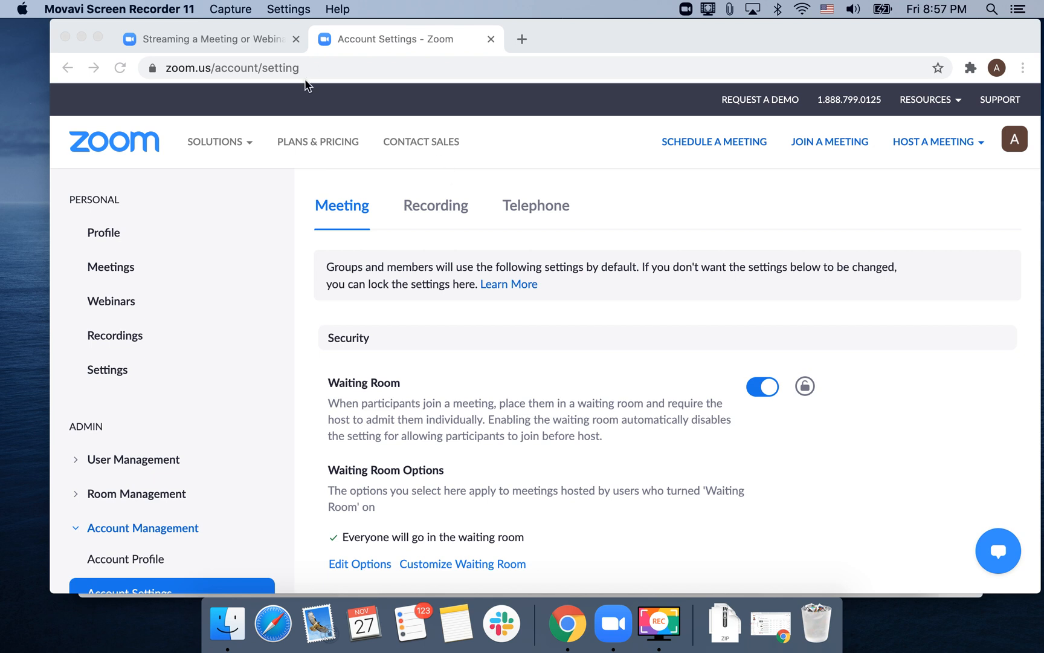
mouse_move(193, 74)
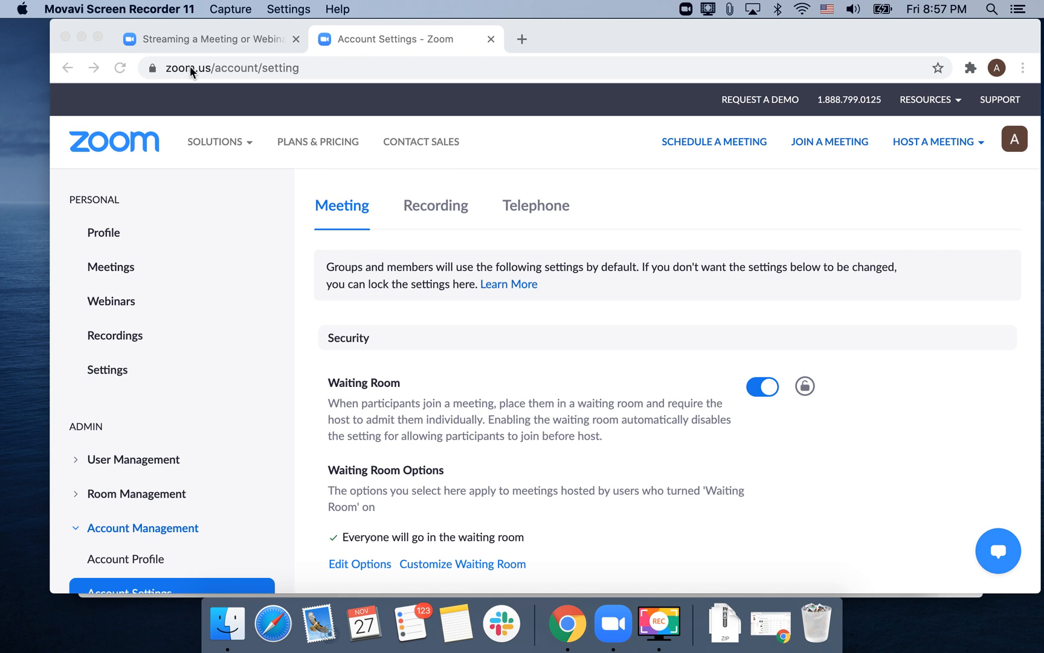
- Scroll the settings page to the Allow live streaming meetings toggle and its Facebook, YouTube and Custom checkboxes
scroll(down, 3)
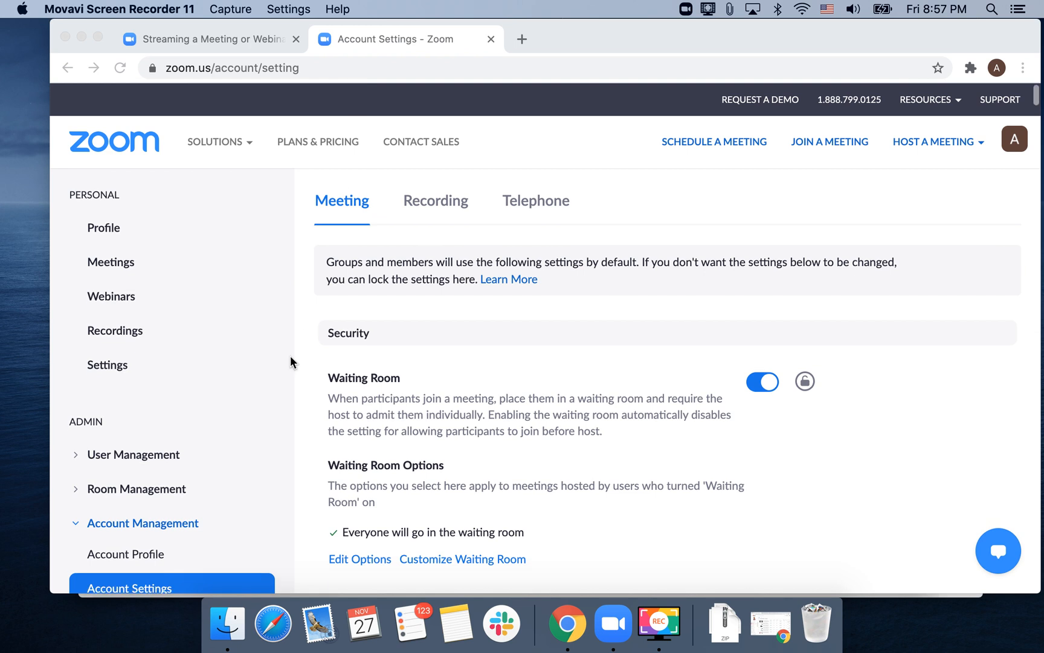
scroll(down, 3)
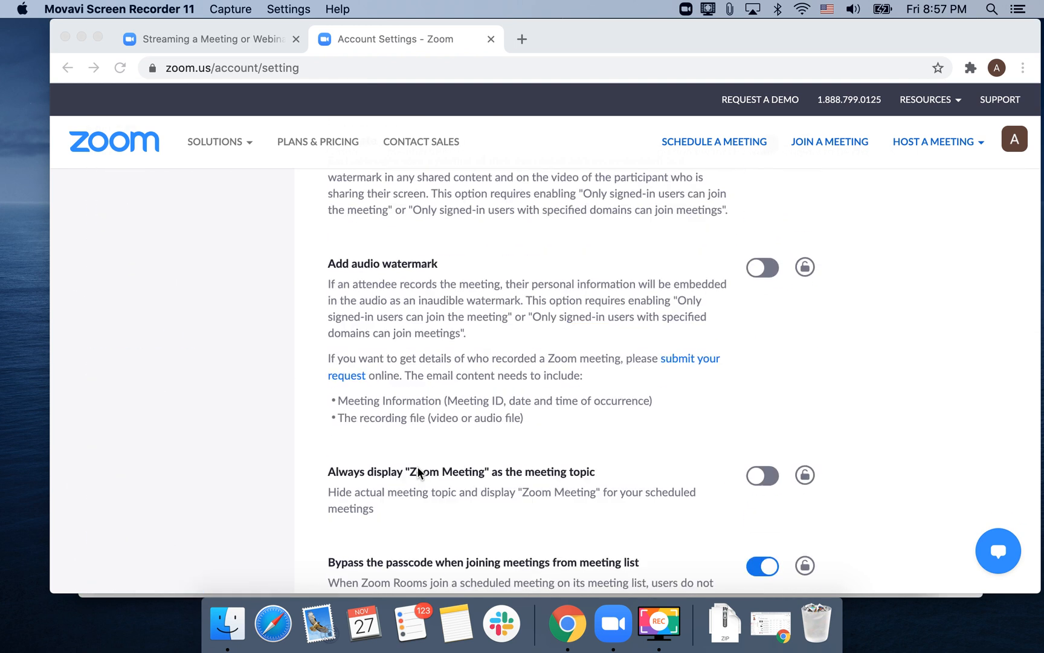
scroll(down, 3)
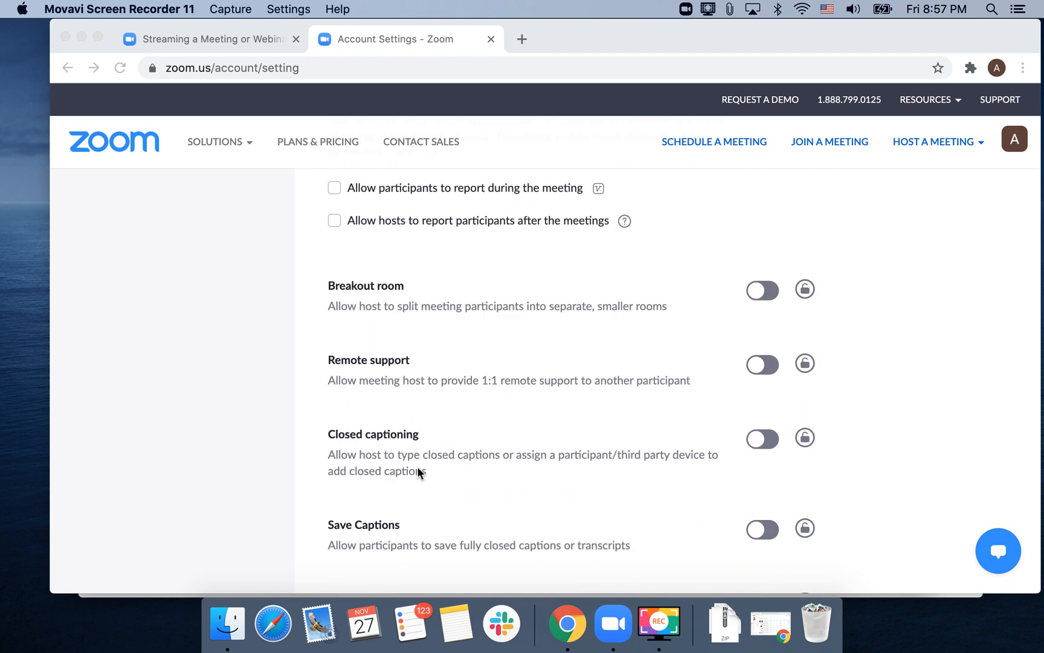
mouse_move(884, 242)
text(face)
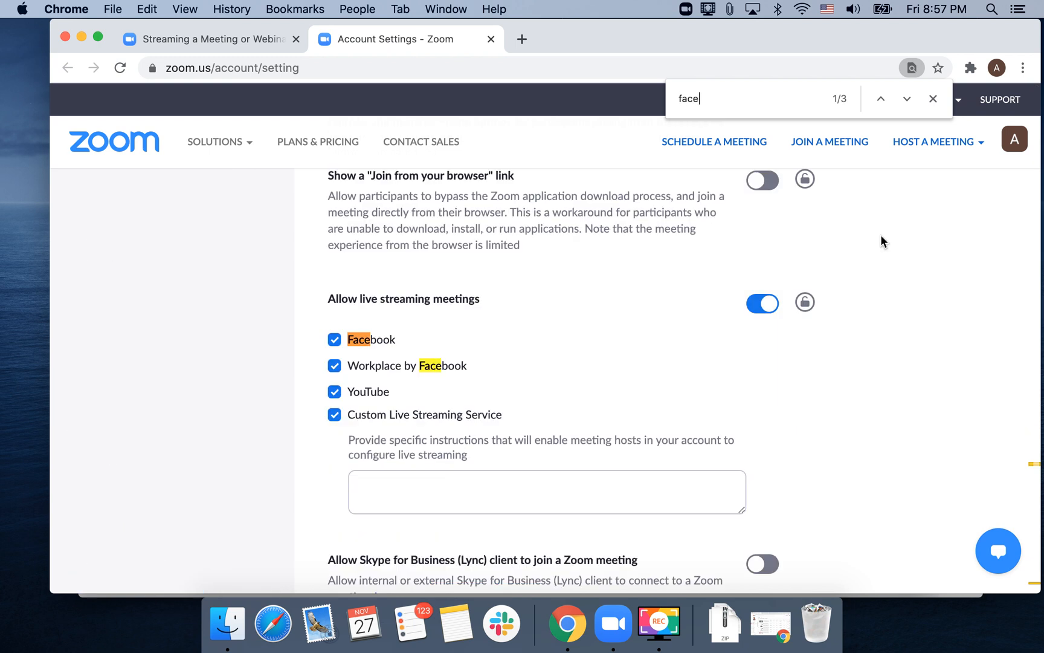
mouse_move(362, 365)
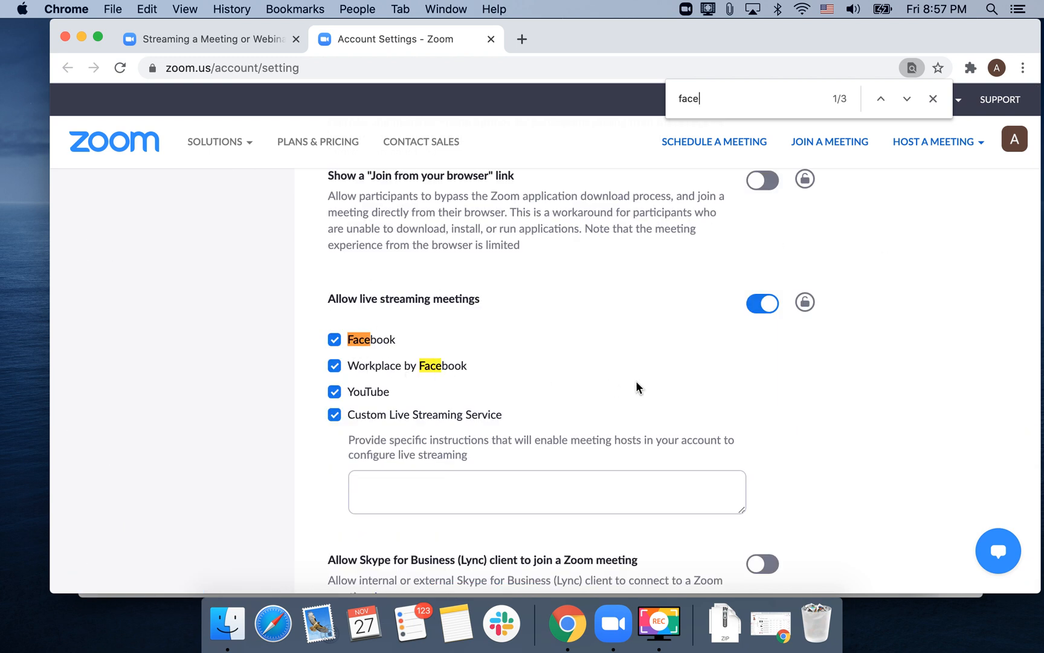
scroll(down, 3)
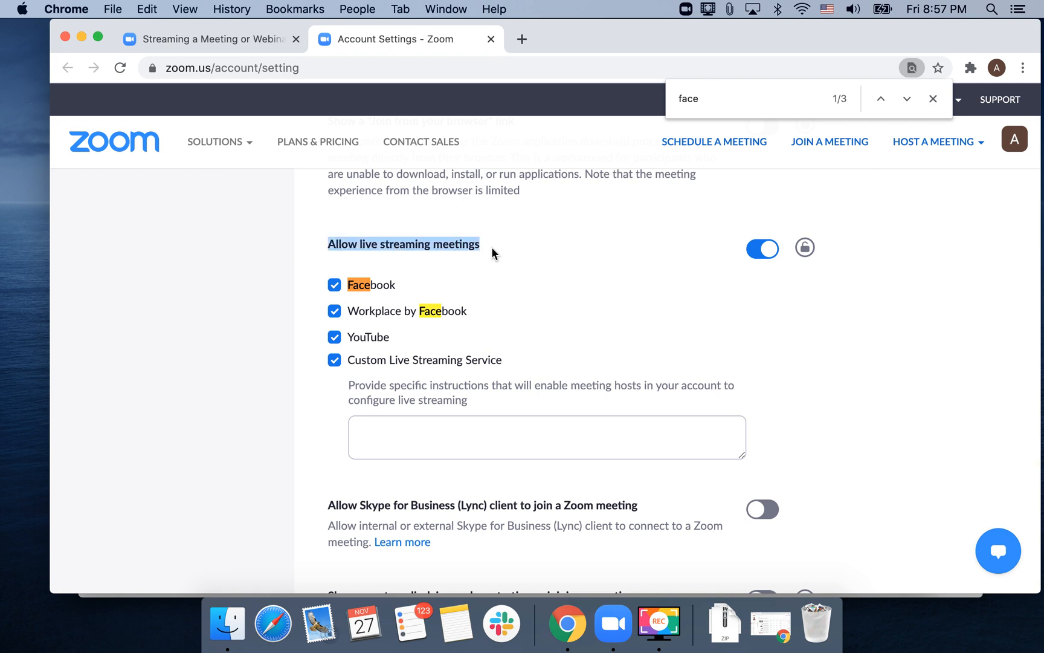
mouse_move(407, 279)
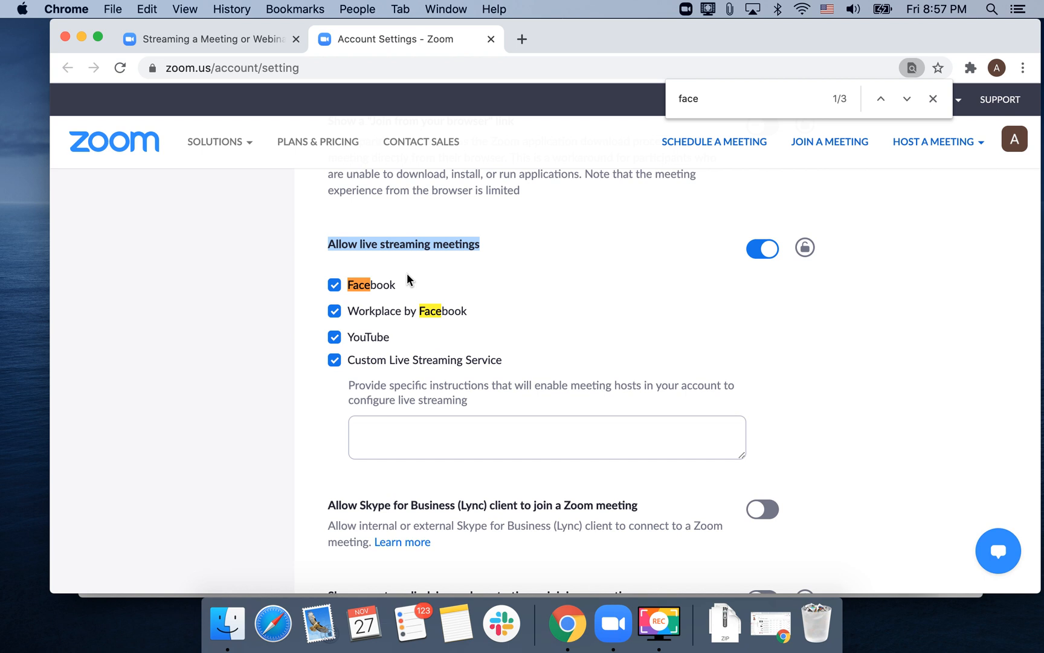
scroll(down, 3)
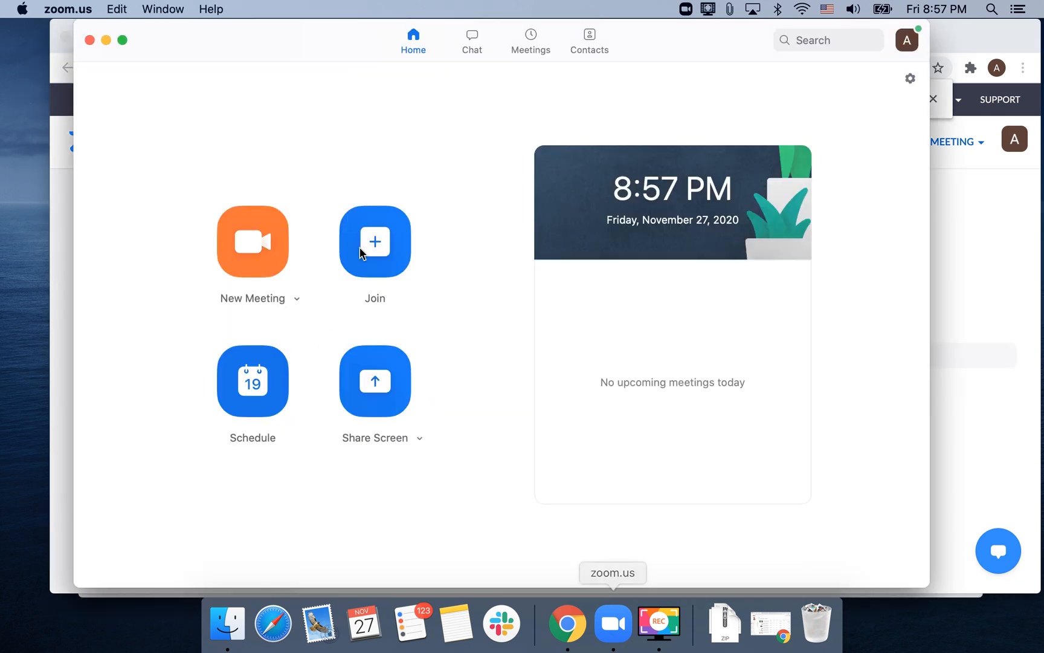
- Start a new meeting and choose Live on Facebook from the More menu
click(253, 240)
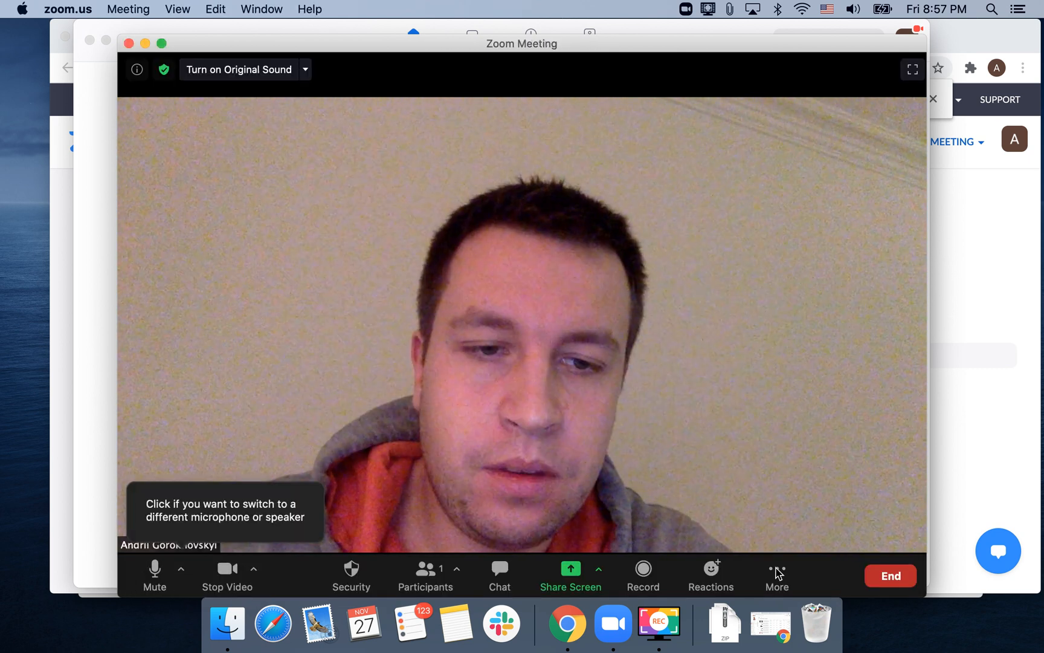
click(775, 575)
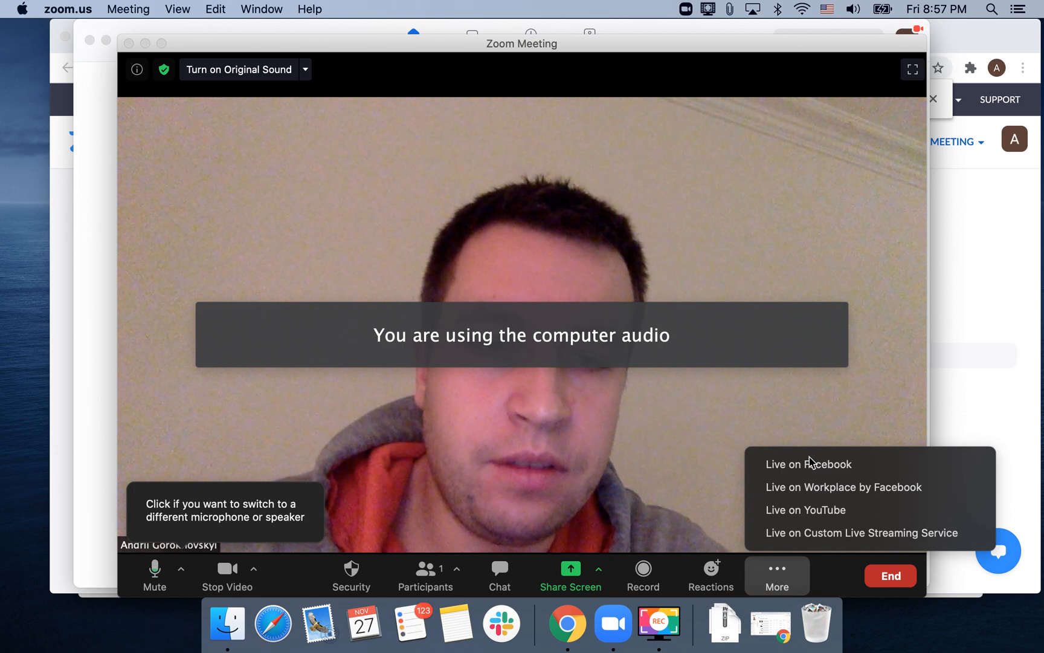
mouse_move(806, 487)
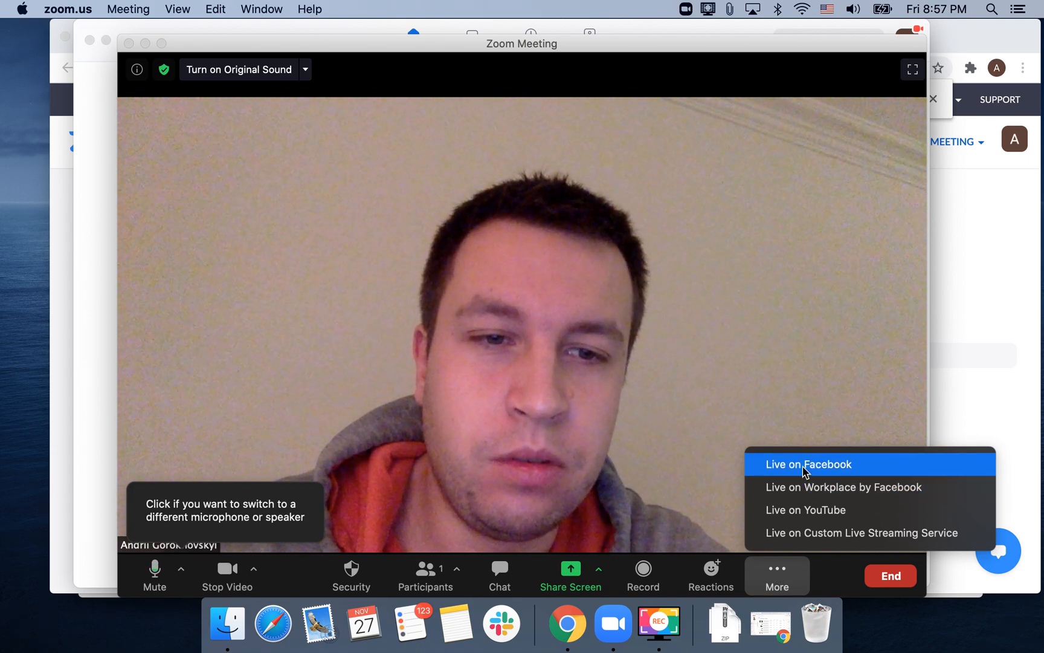
click(809, 464)
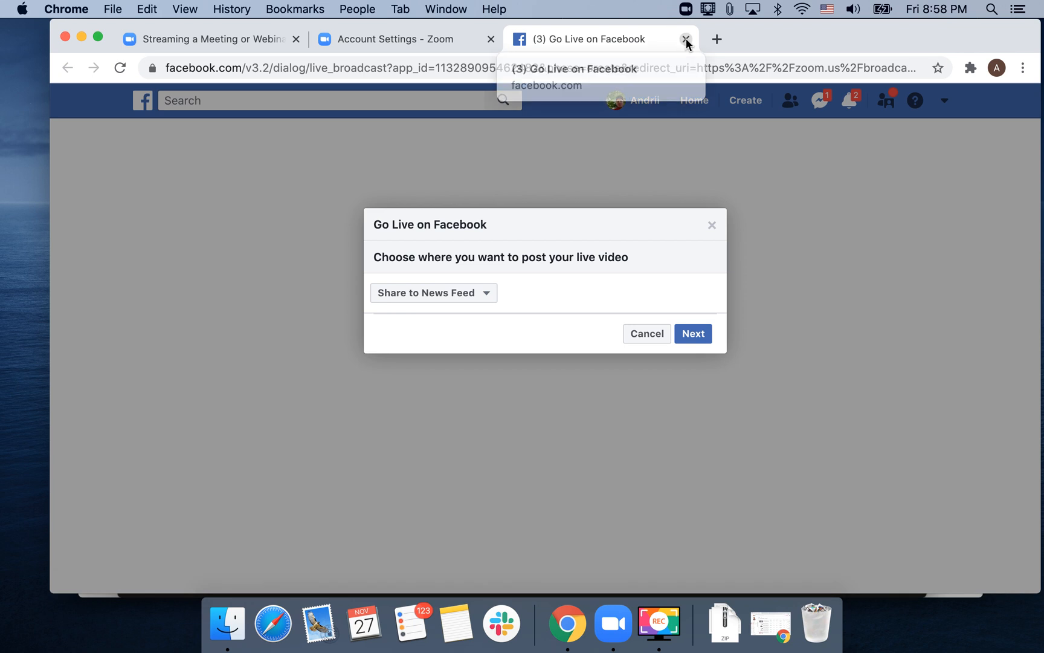
- Close the Go Live on Facebook browser tab without posting the video
click(688, 39)
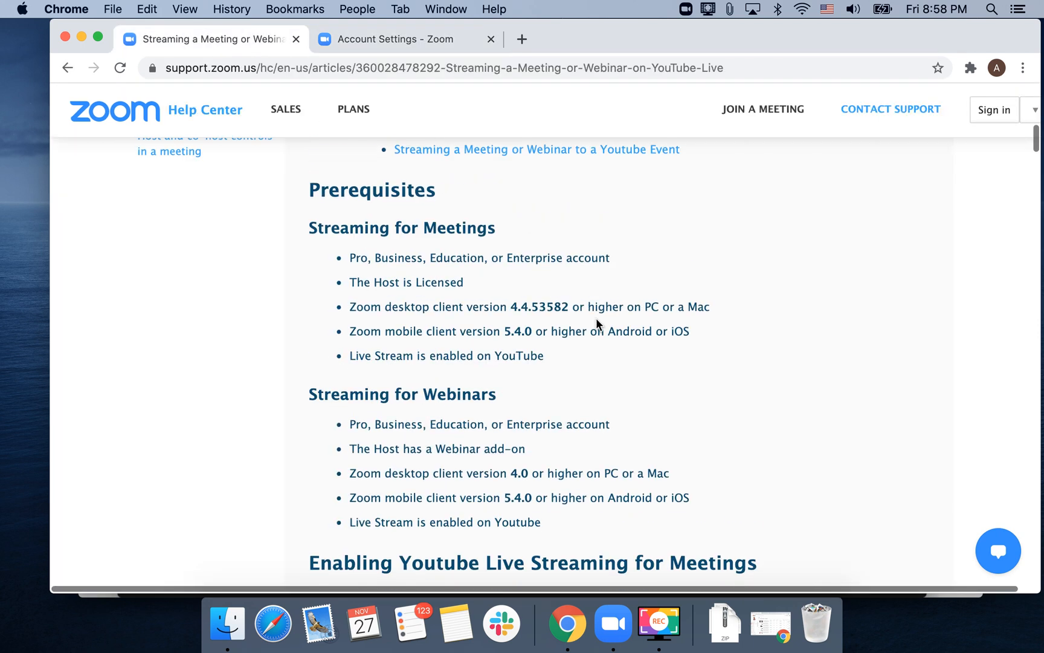
- Scroll the Help Center article past Prerequisites to the Account Level live streaming steps
scroll(up, 3)
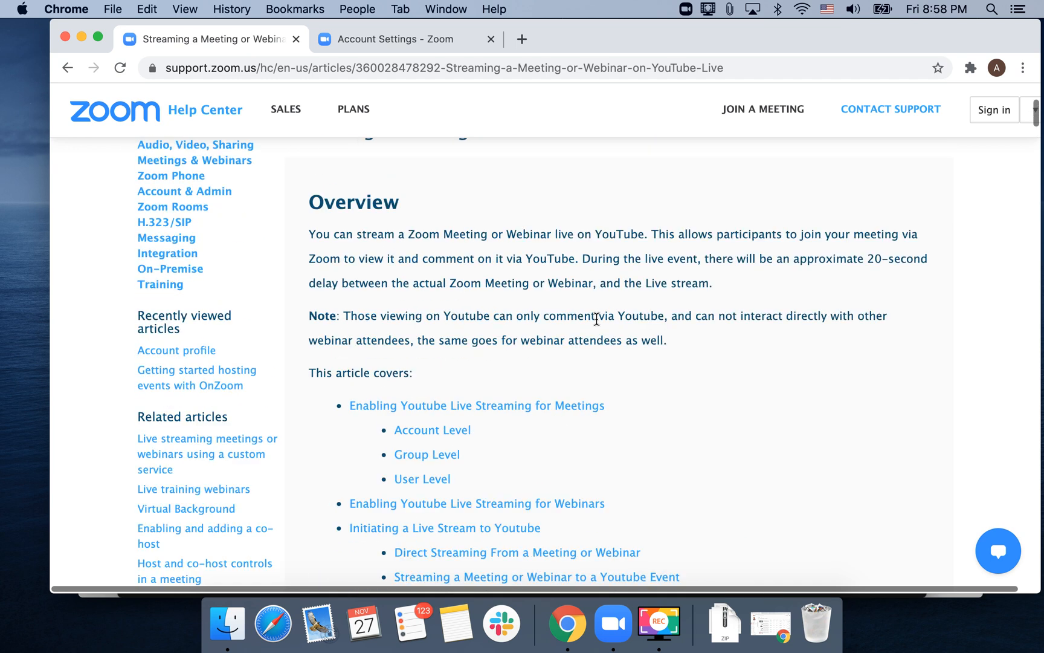
scroll(down, 3)
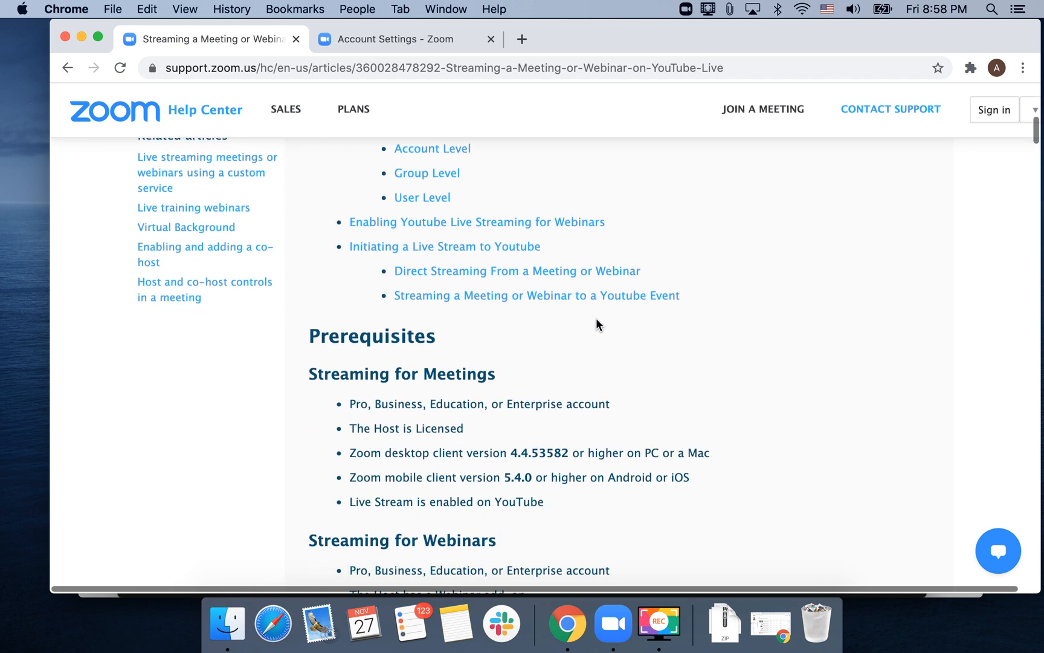
scroll(down, 3)
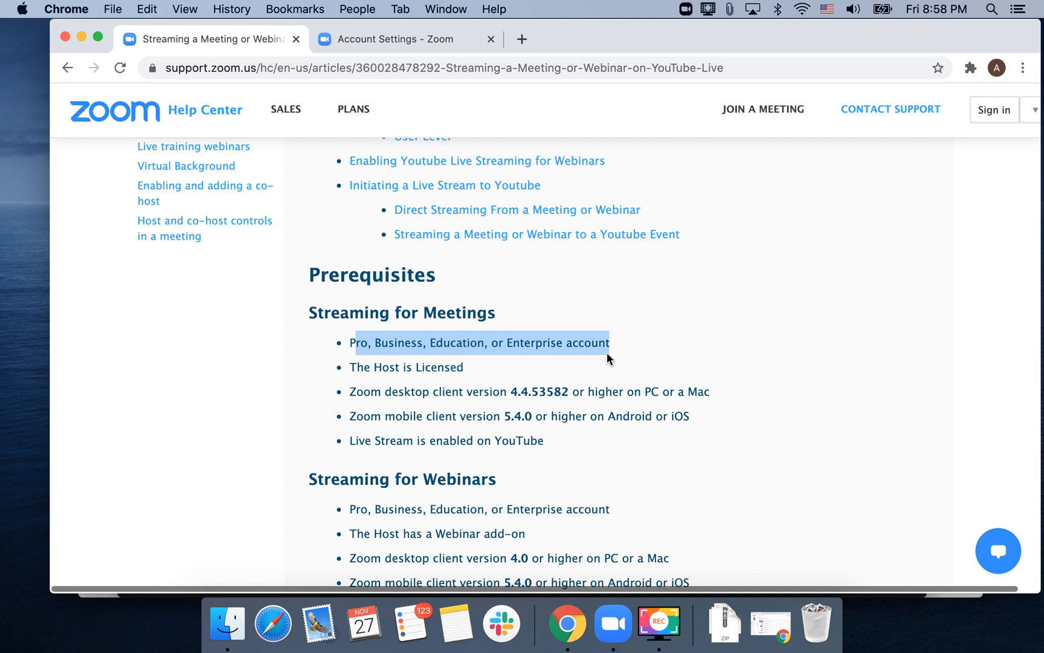
scroll(down, 3)
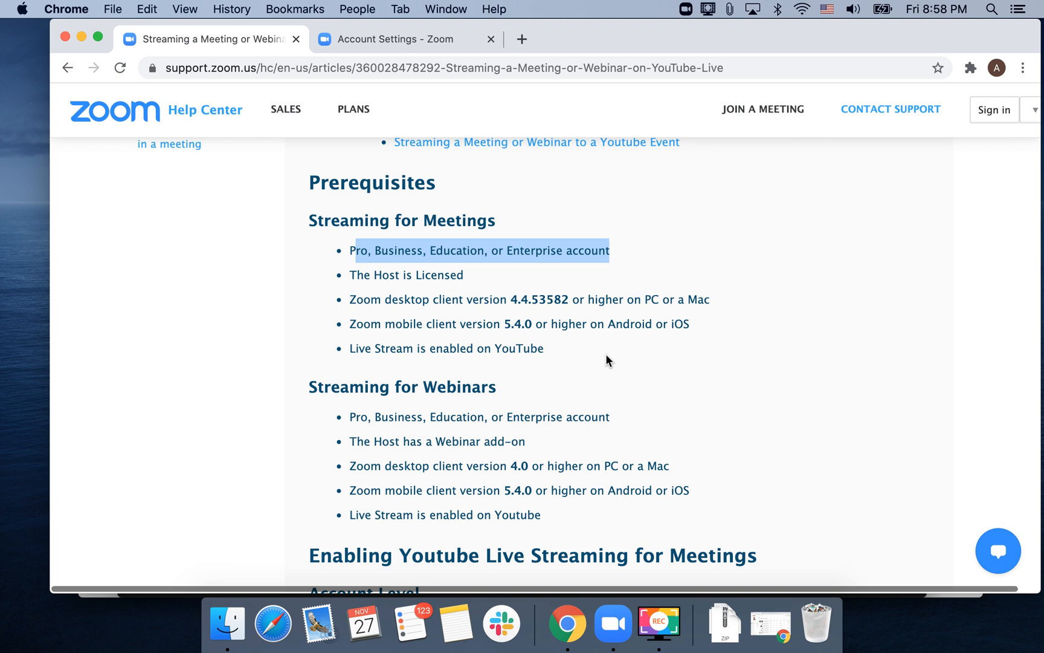
scroll(down, 3)
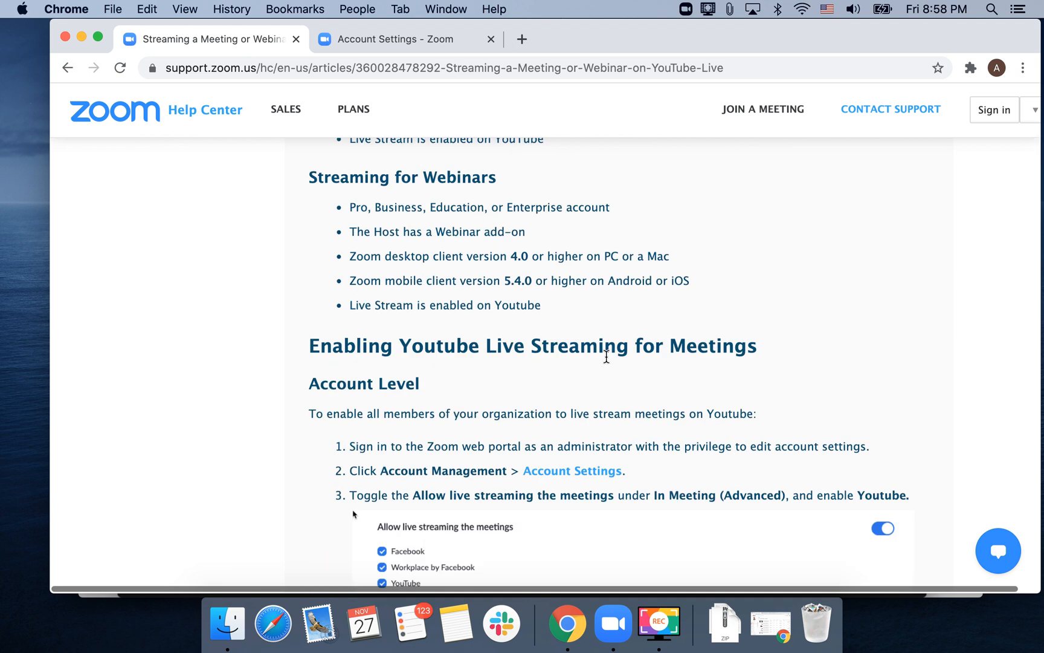
scroll(down, 3)
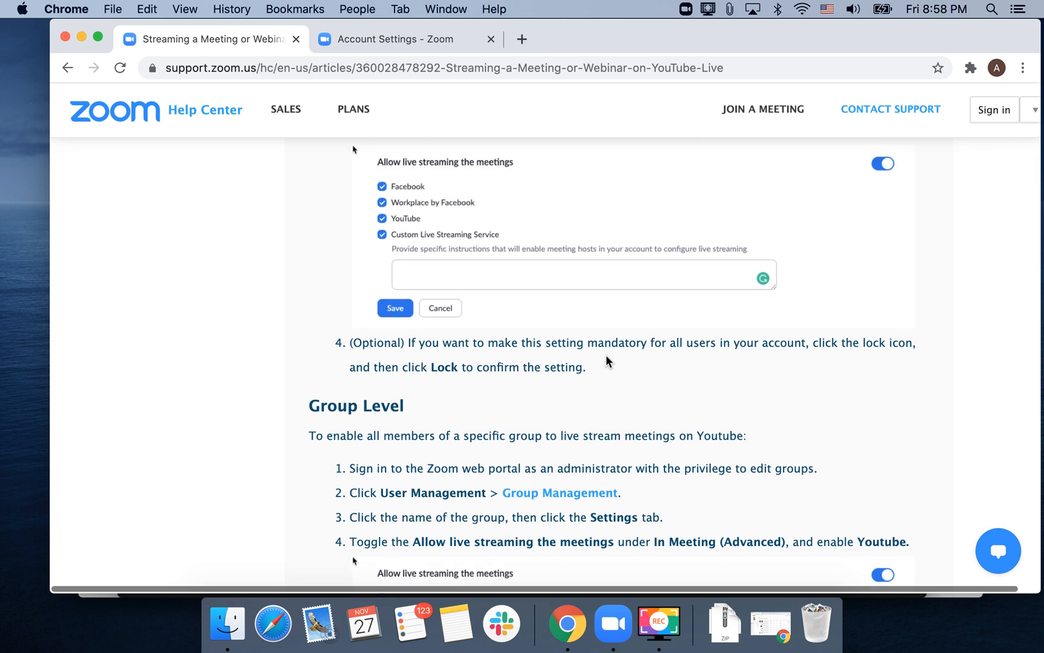
scroll(up, 3)
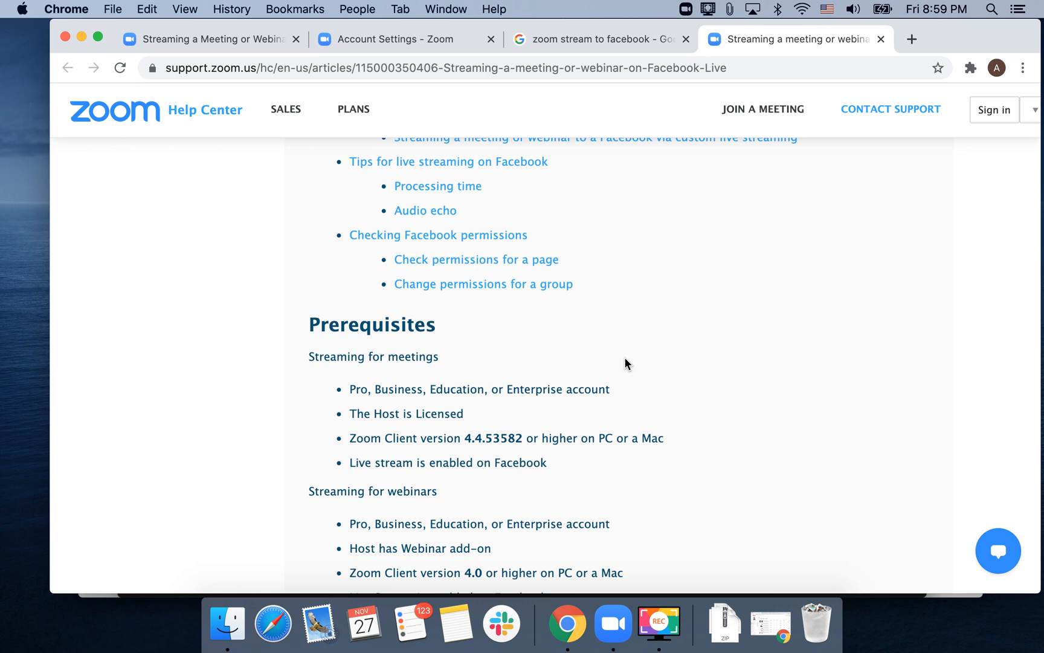
scroll(down, 3)
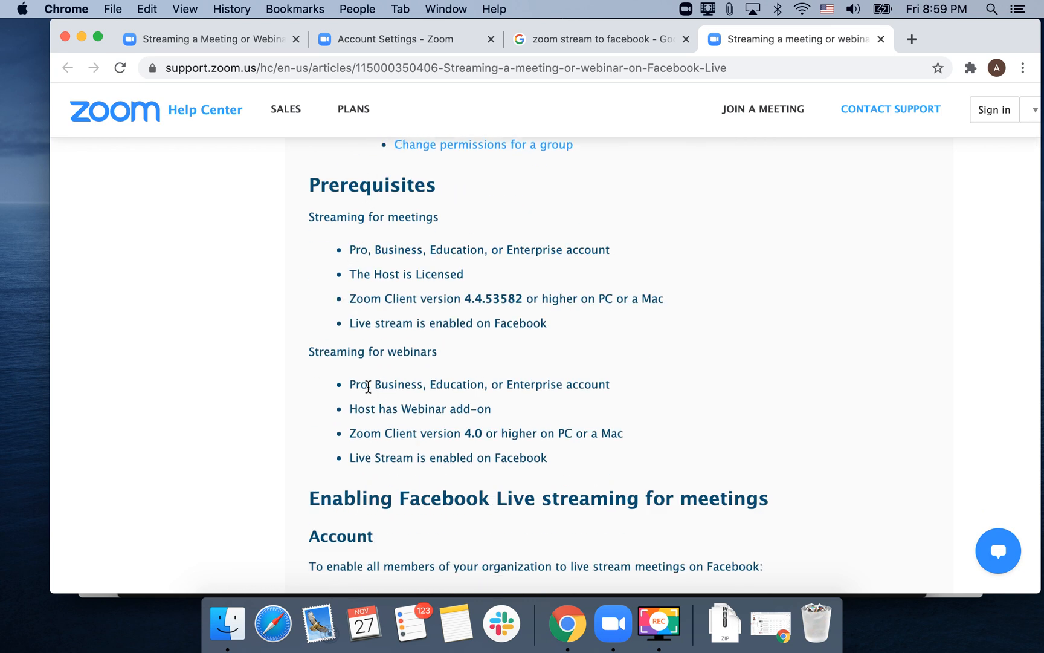
drag(350, 384, 491, 408)
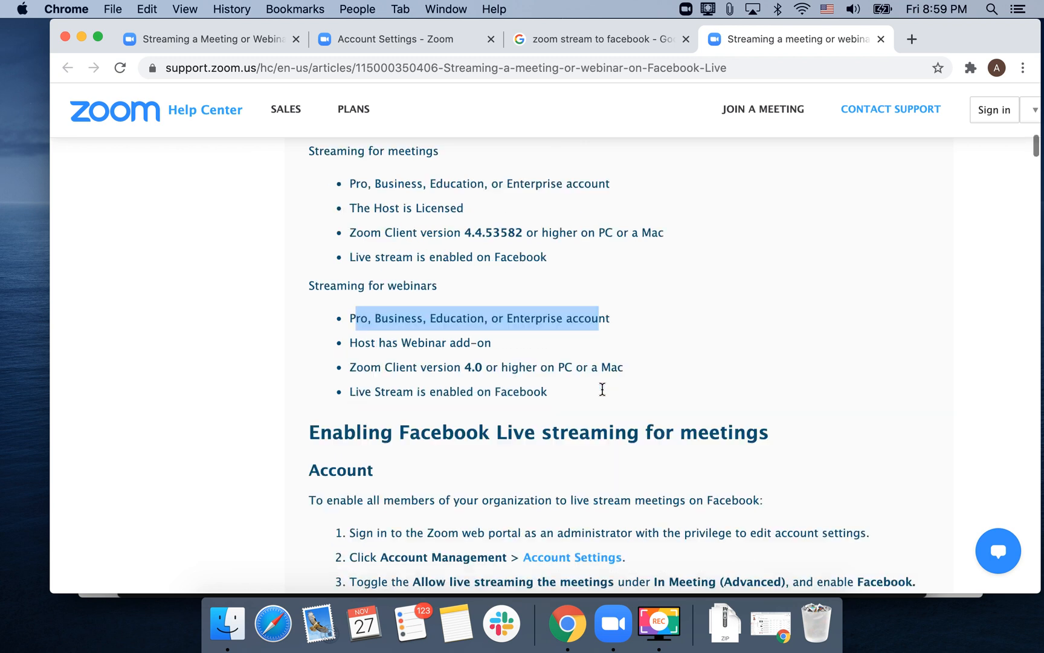
scroll(down, 3)
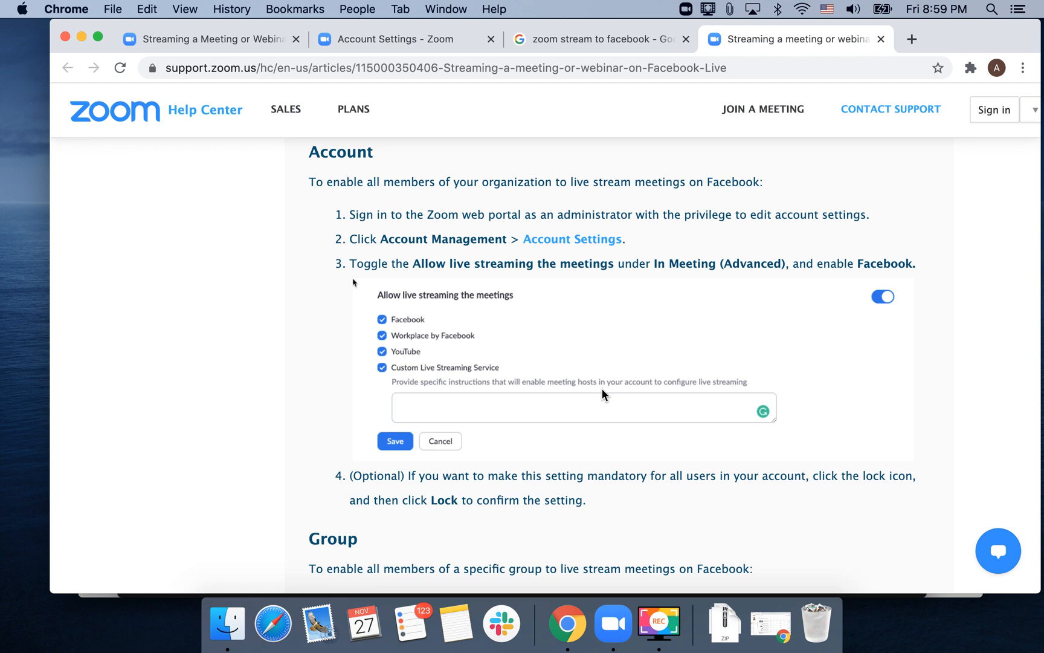
scroll(down, 3)
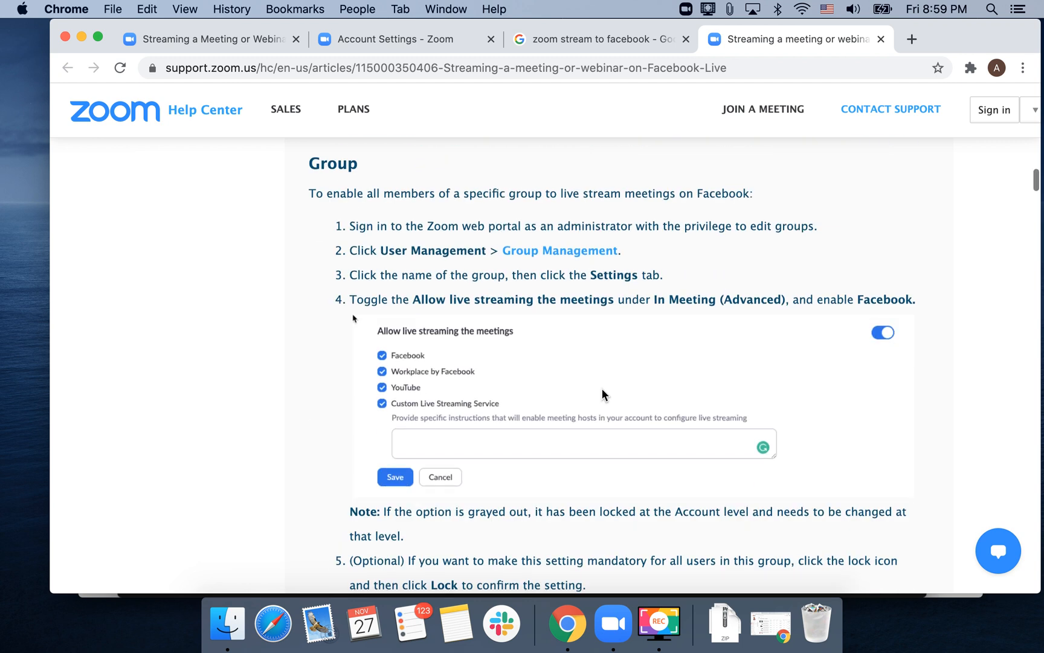
scroll(down, 3)
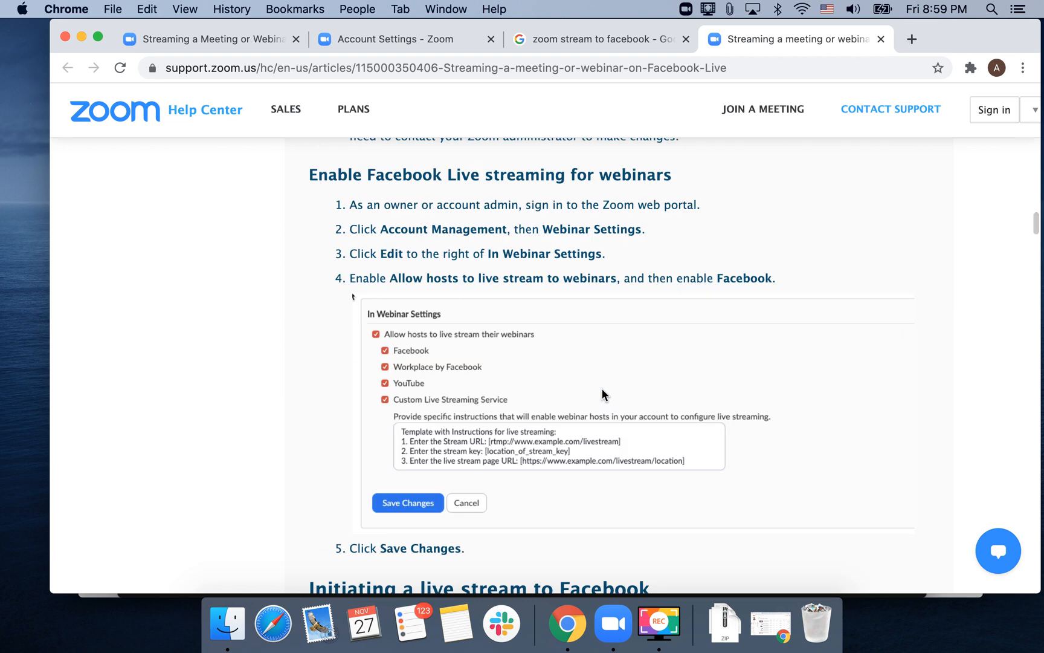
scroll(down, 3)
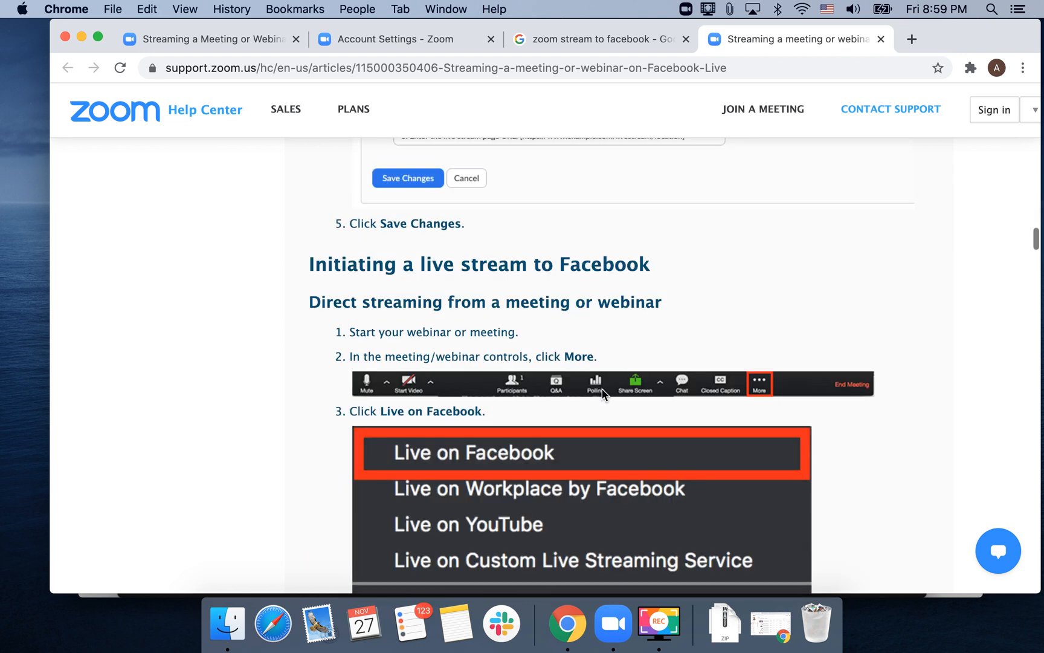
scroll(down, 3)
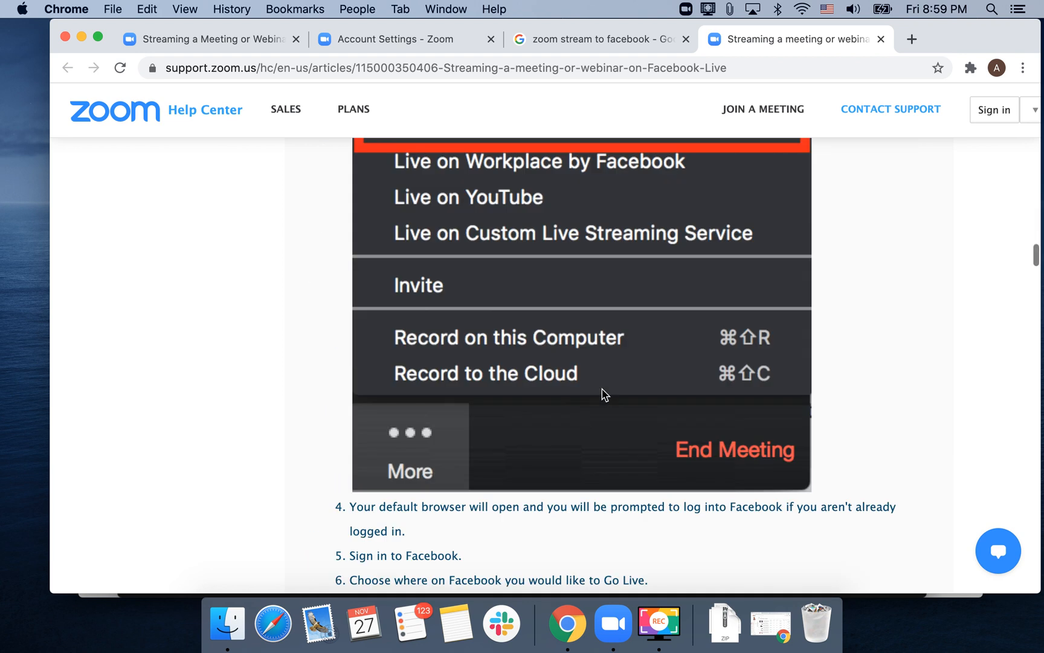
scroll(down, 3)
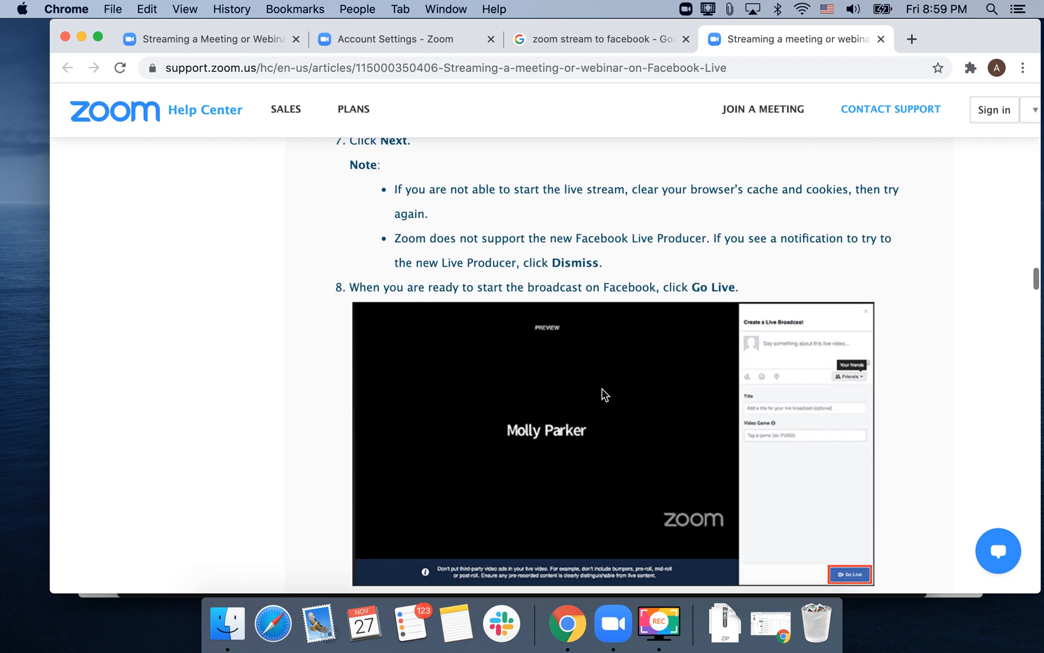
scroll(down, 3)
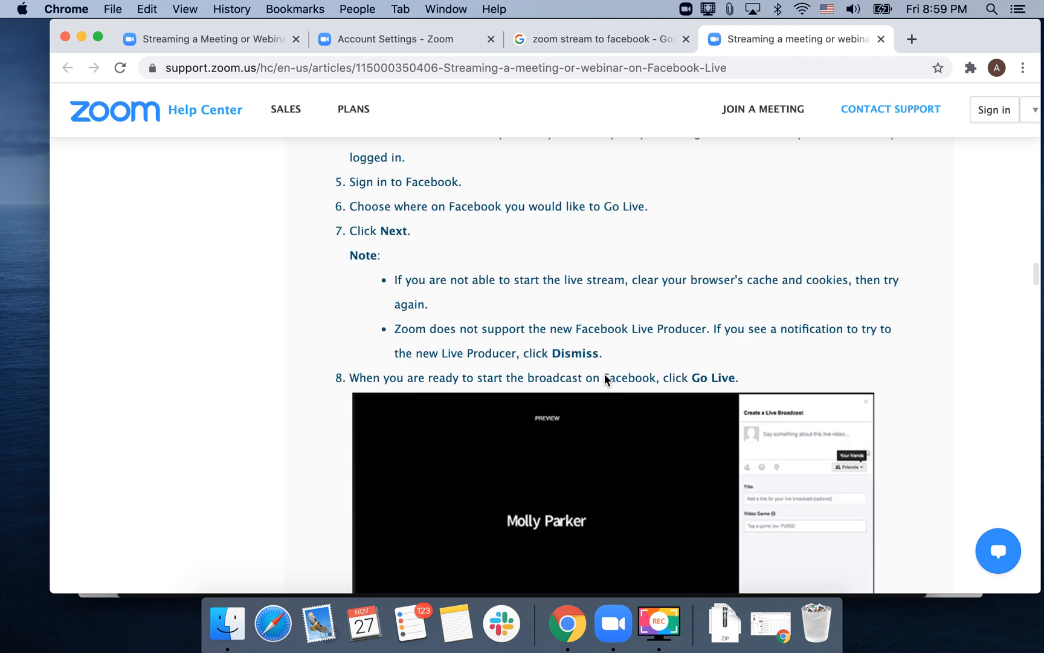
scroll(down, 3)
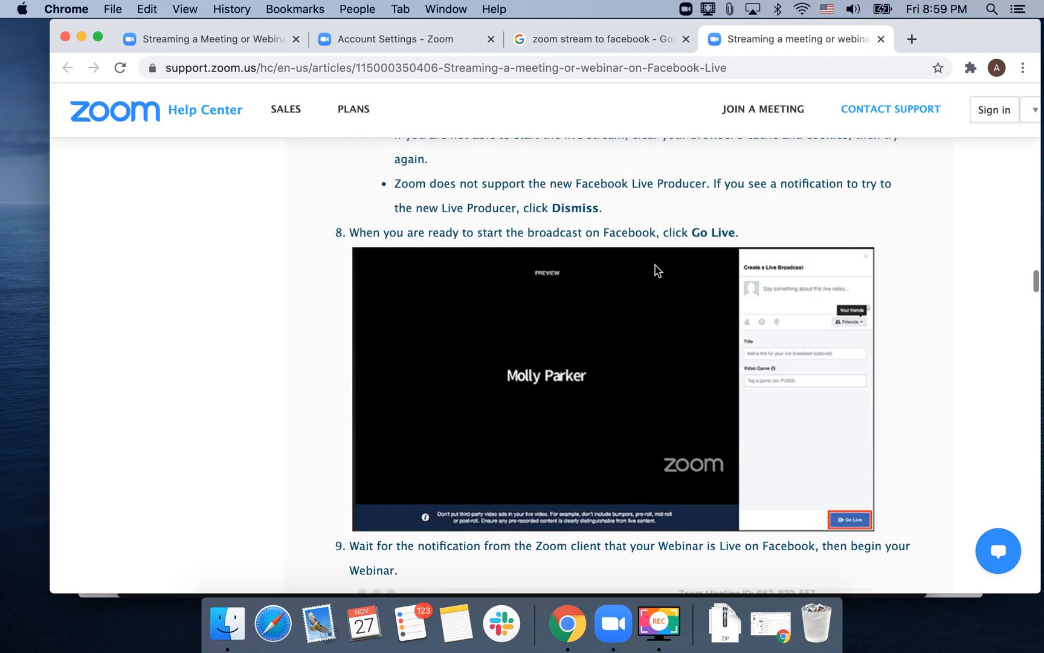
scroll(down, 3)
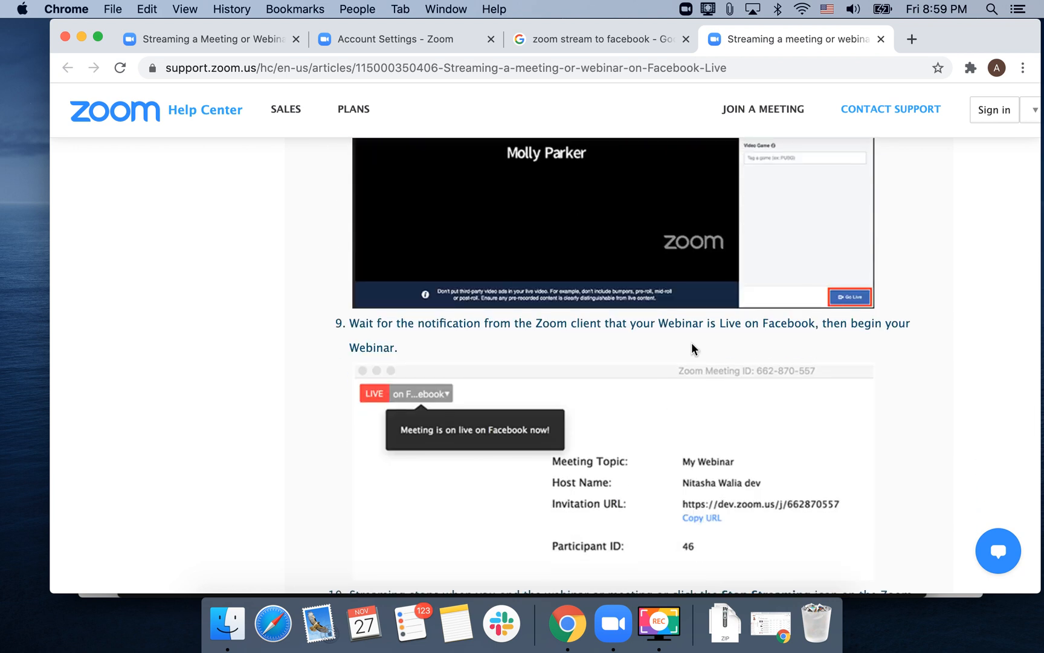
scroll(down, 3)
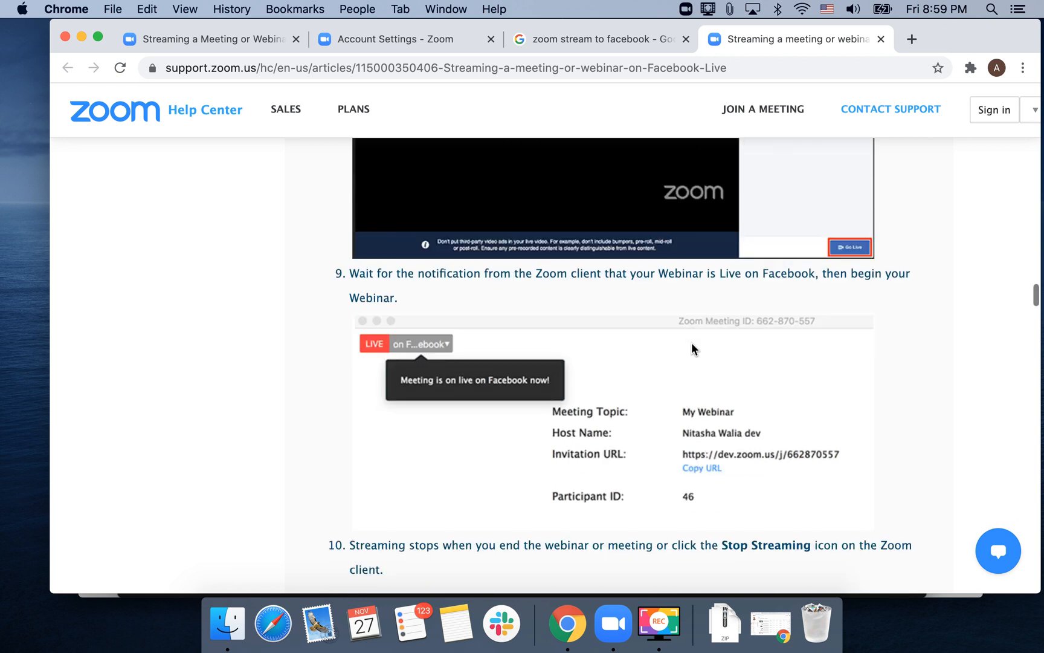
scroll(down, 3)
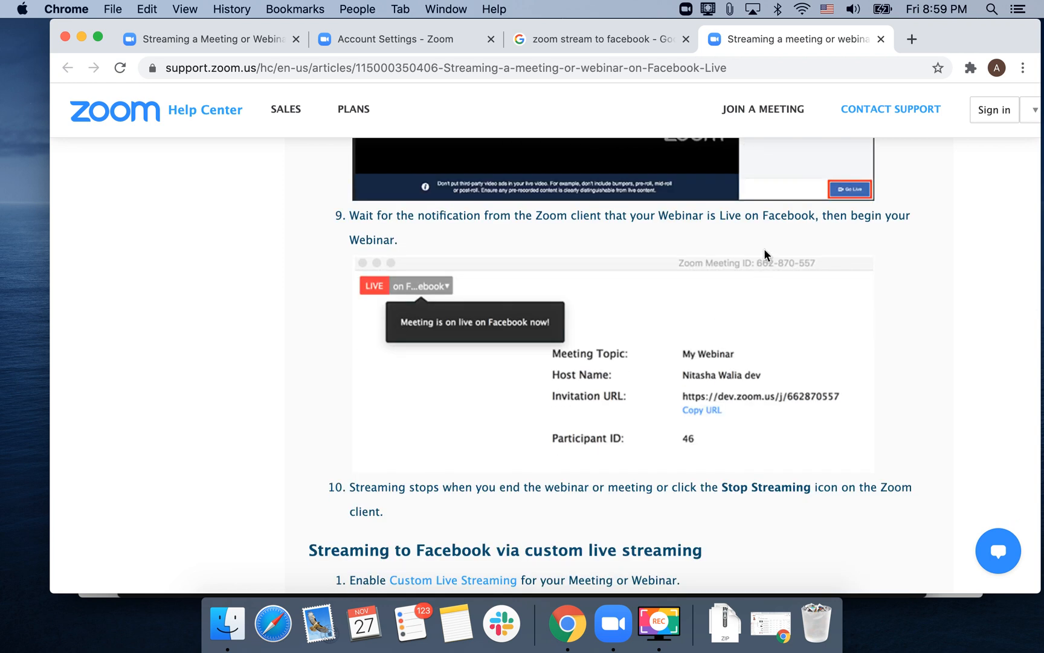
scroll(down, 3)
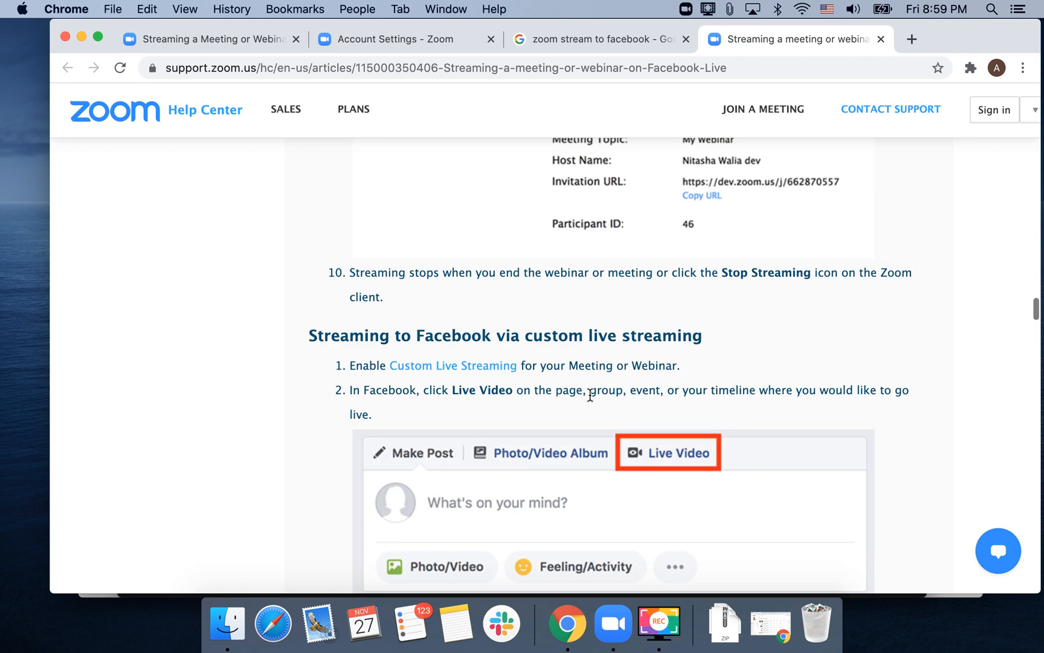
scroll(down, 3)
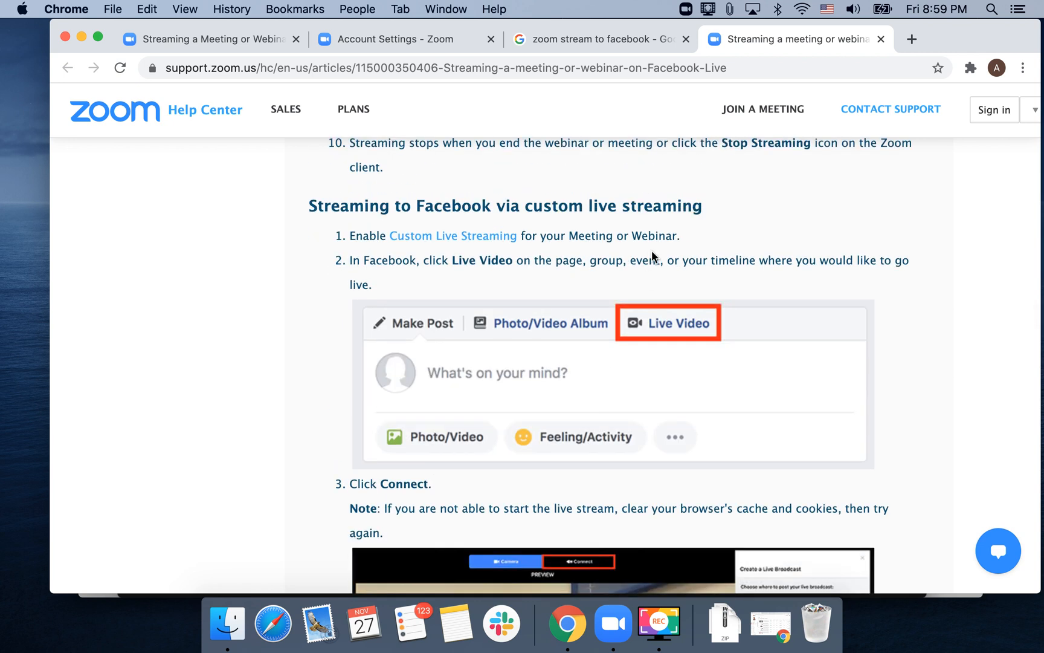
scroll(down, 3)
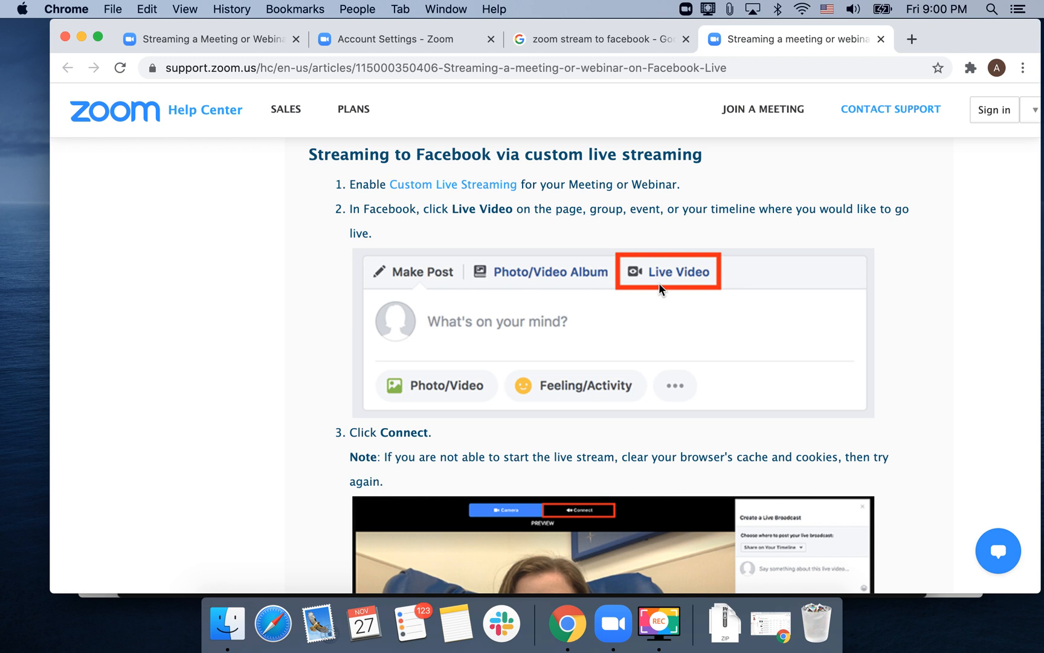
scroll(down, 3)
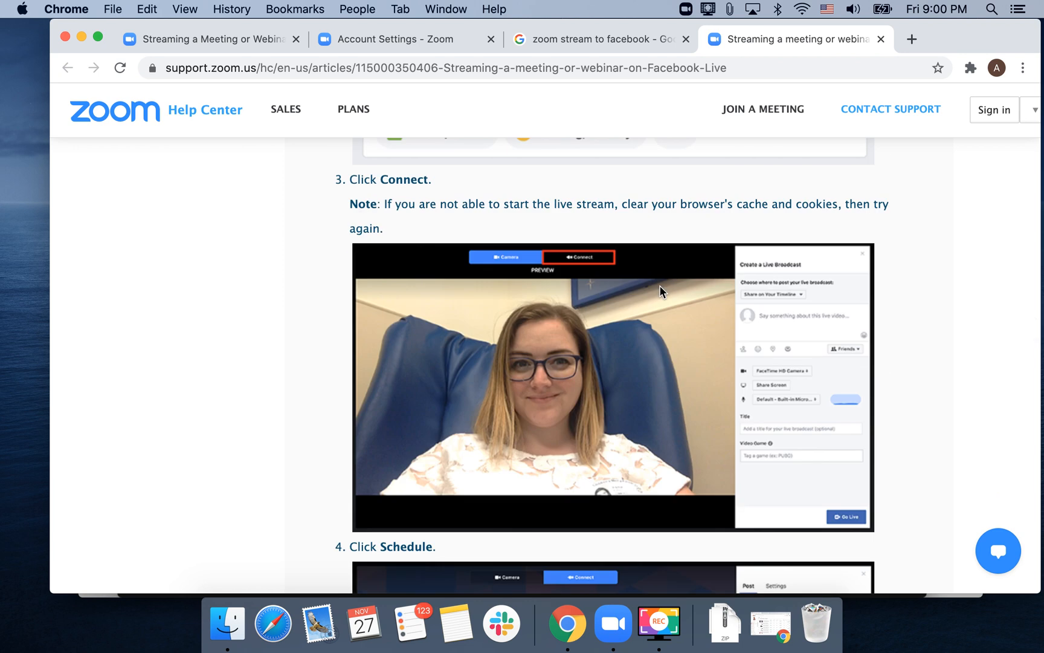
scroll(down, 3)
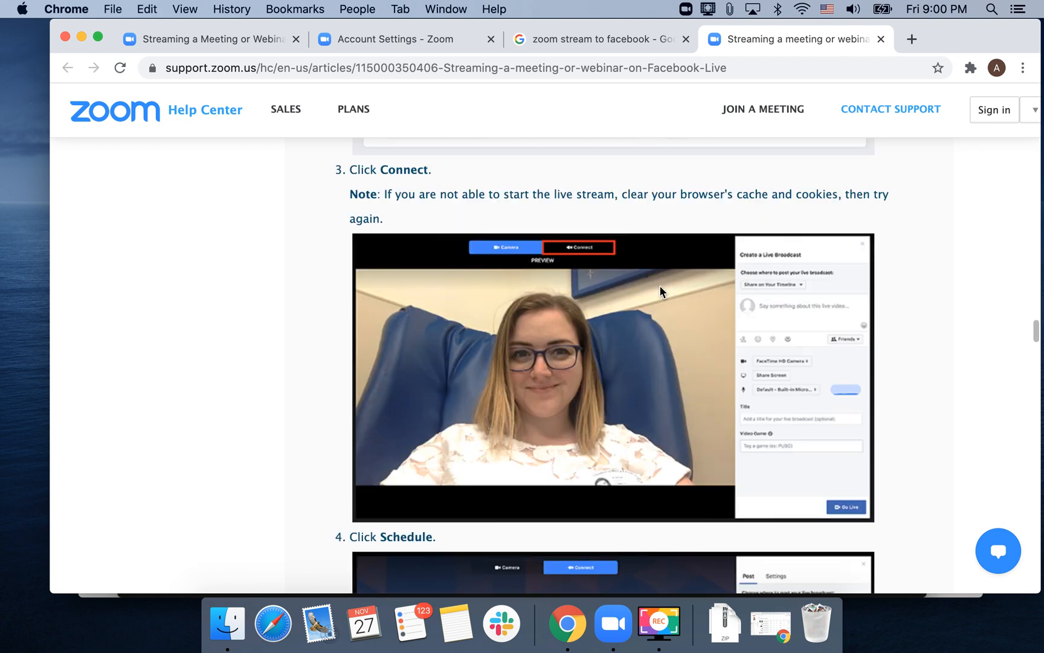
scroll(down, 3)
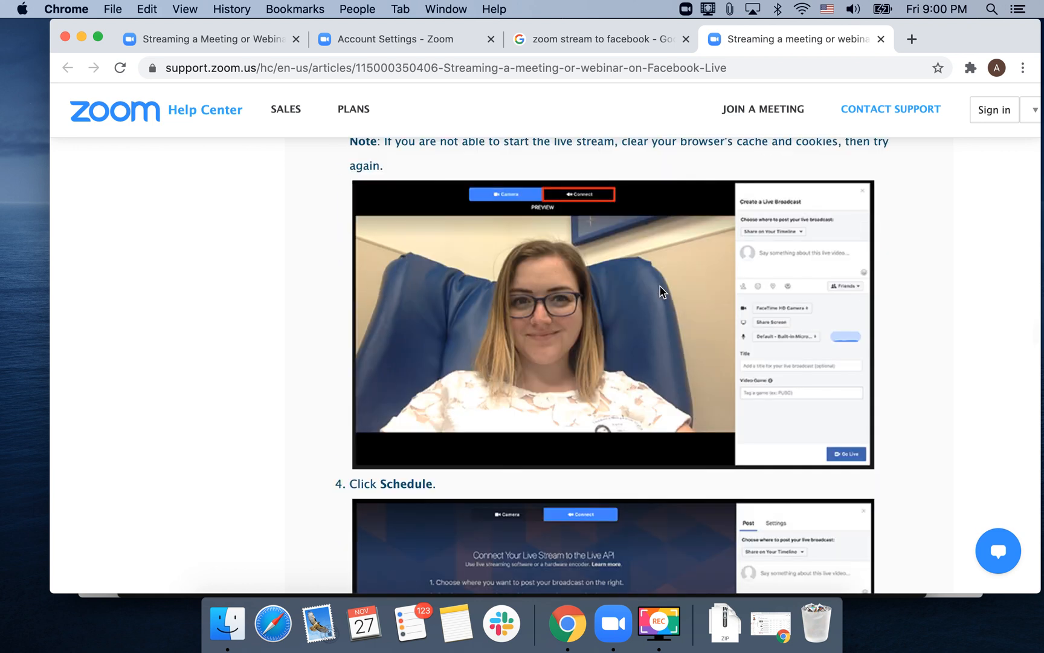
scroll(down, 3)
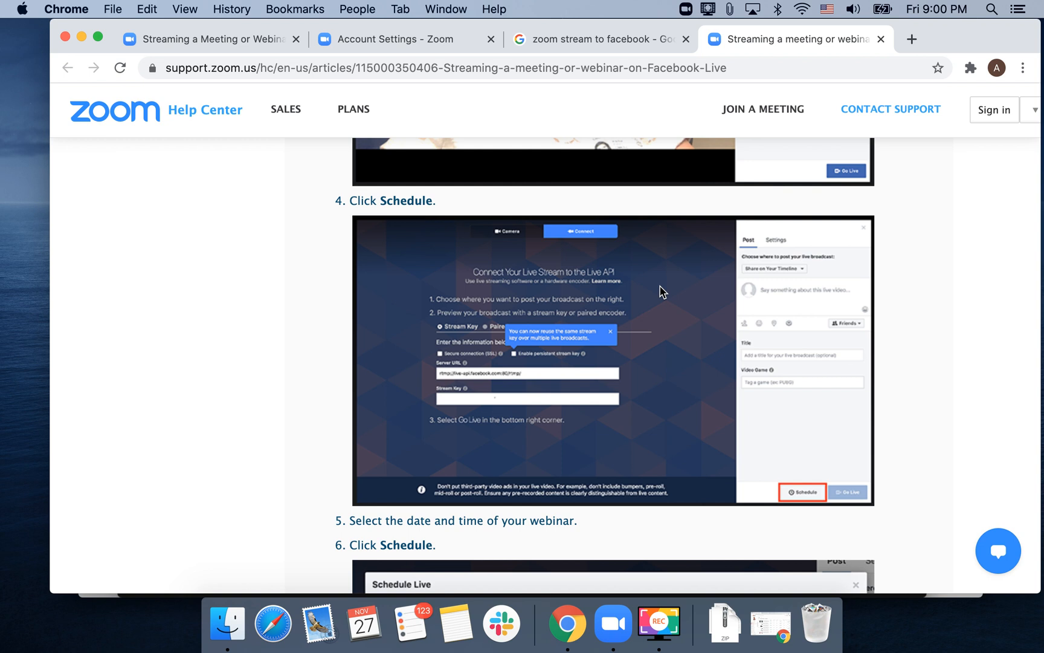
scroll(down, 3)
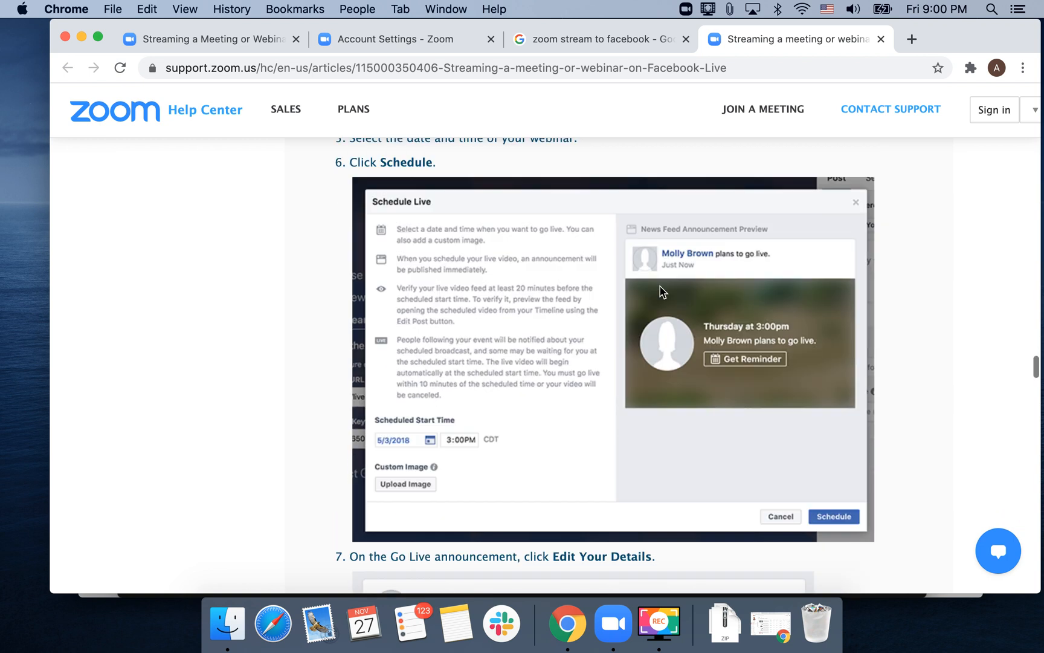
scroll(down, 3)
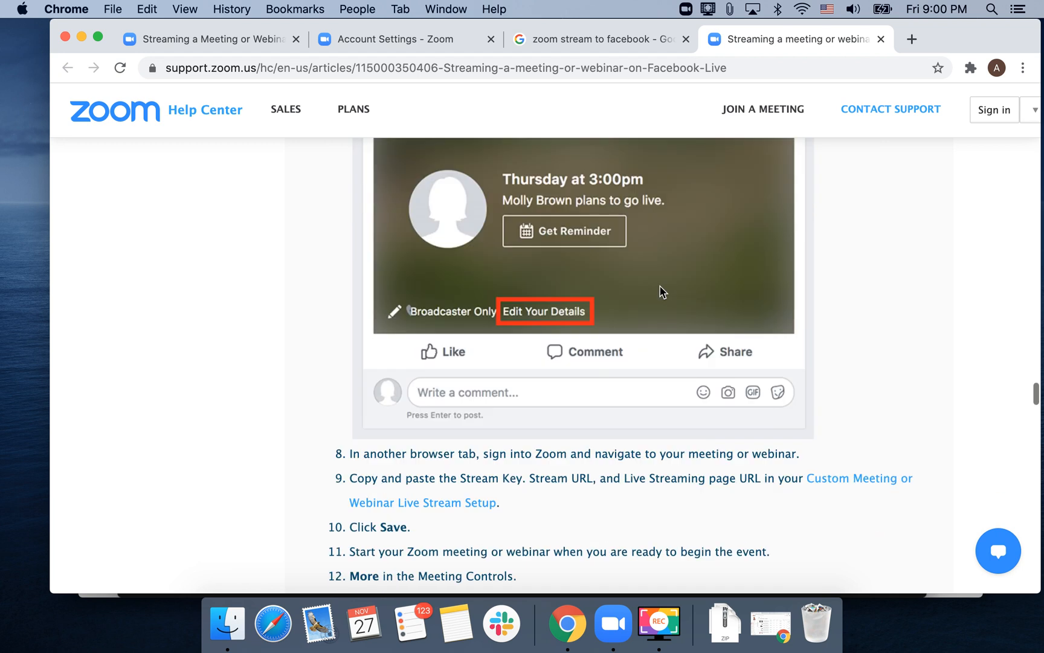
scroll(down, 3)
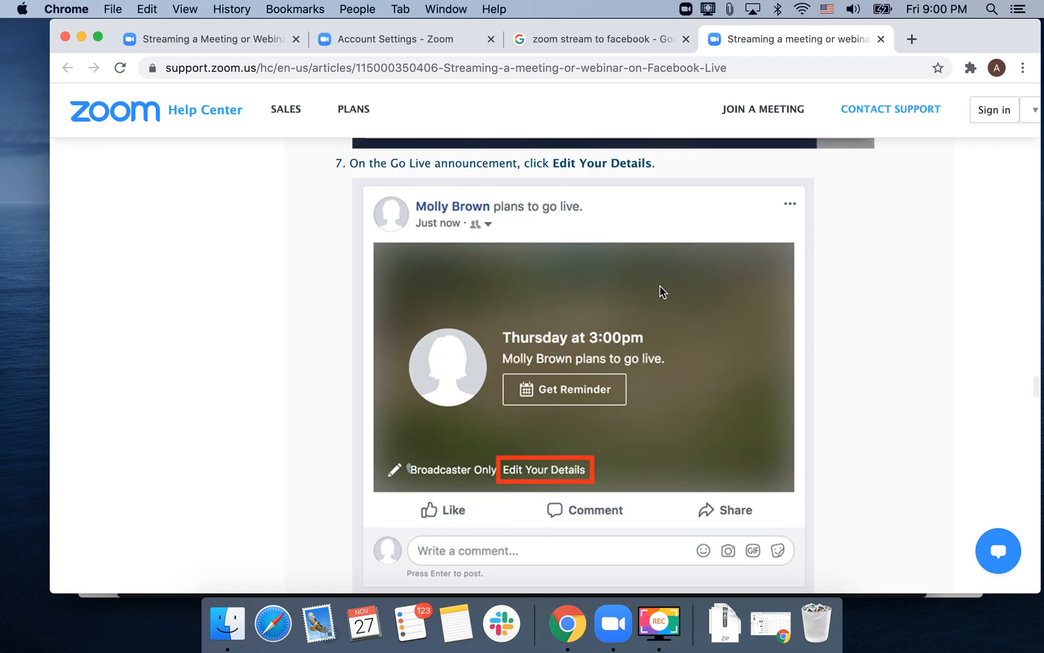
scroll(down, 3)
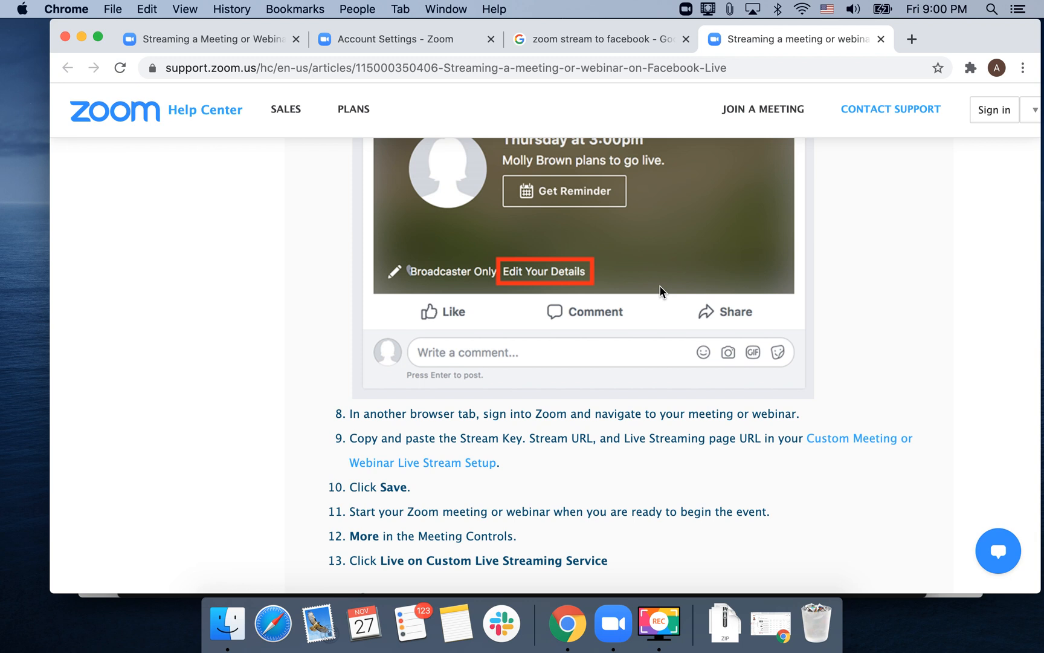
scroll(down, 3)
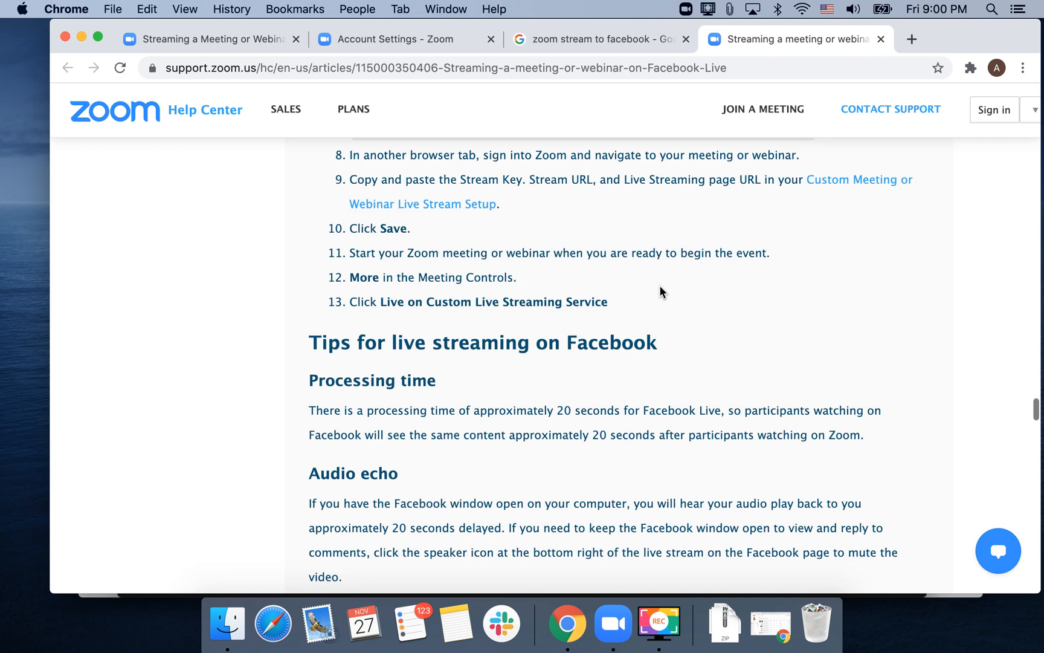
- Scroll to the meeting's Live Streaming section, open Add Live Stream Service, then return to the help article
scroll(down, 3)
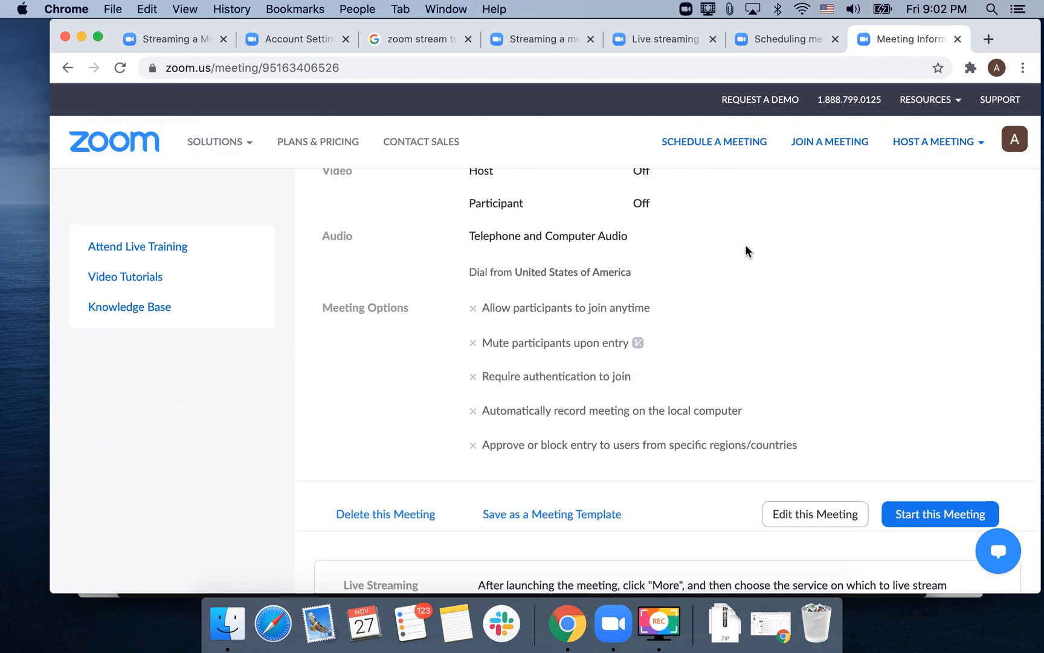
scroll(down, 3)
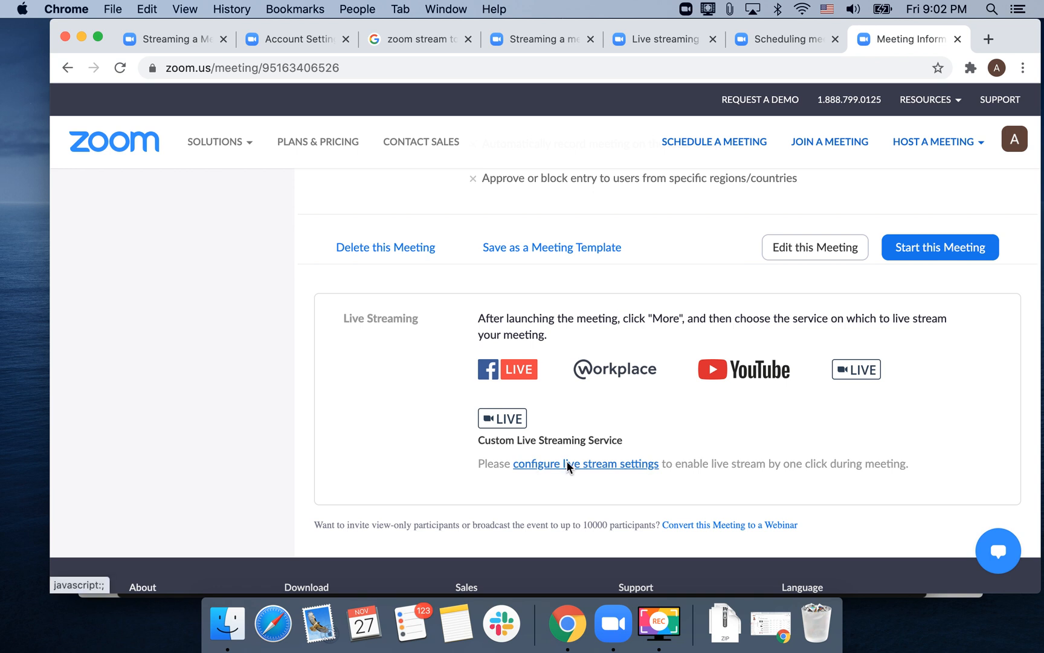
click(585, 463)
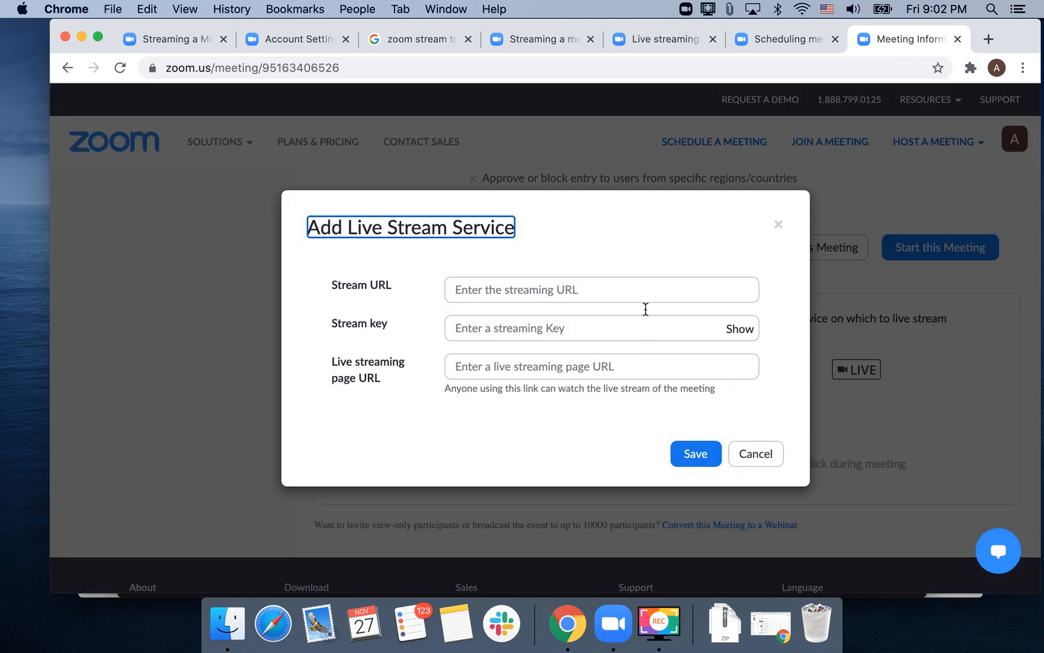
mouse_move(360, 292)
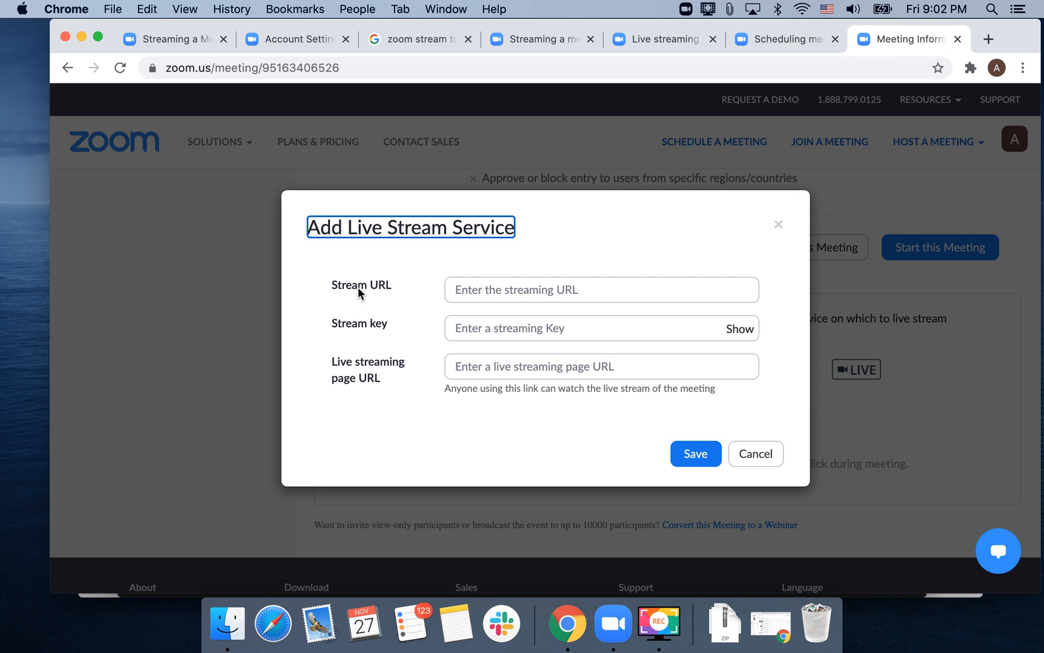
mouse_move(401, 401)
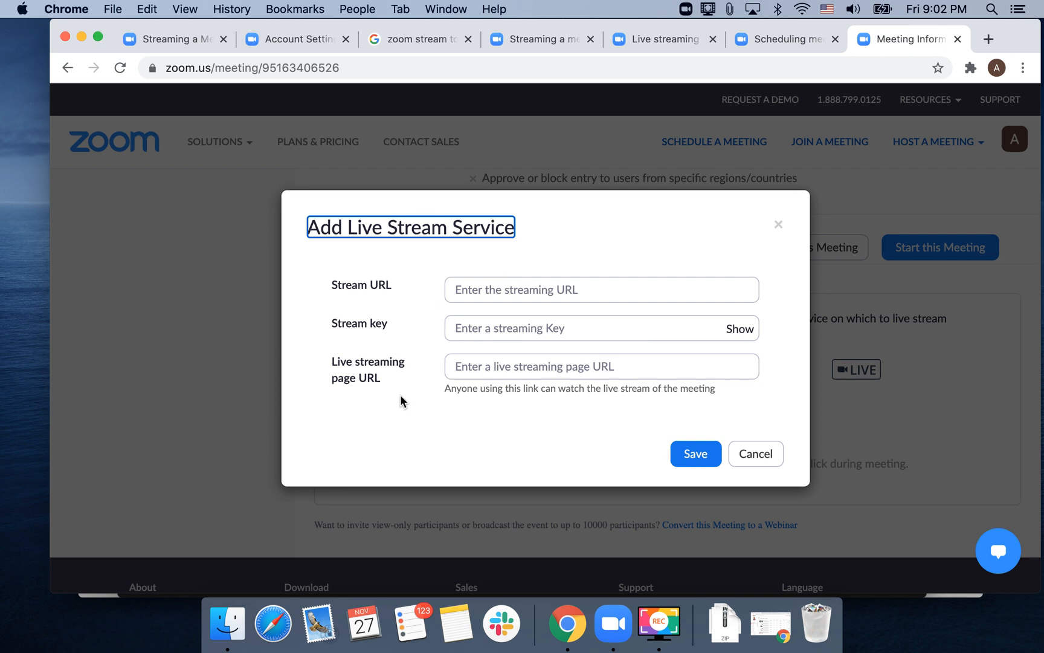
click(534, 39)
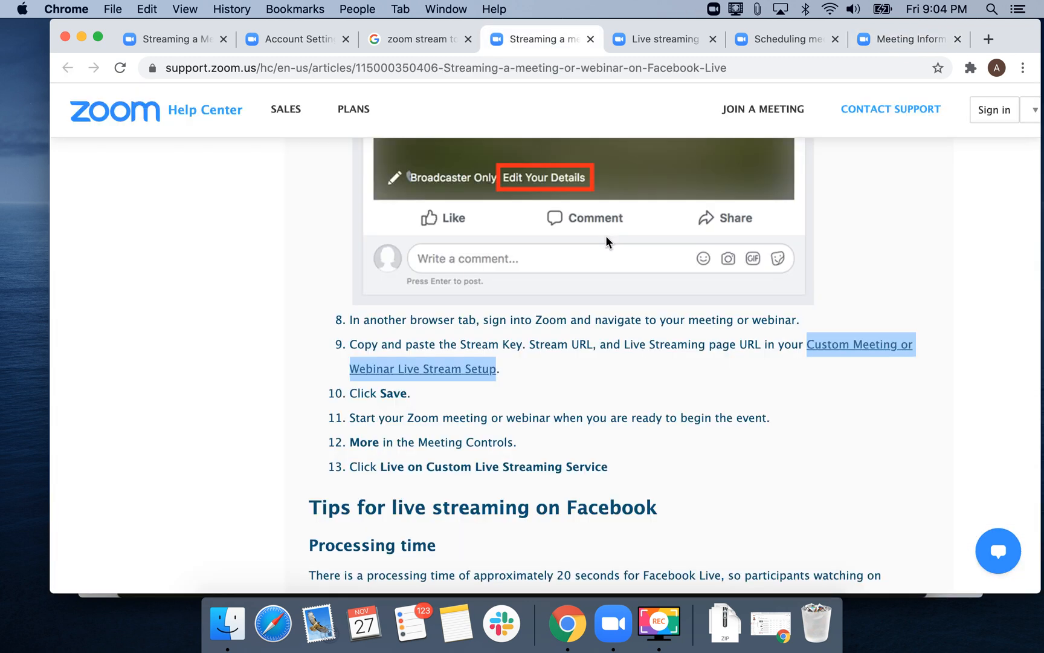
scroll(down, 3)
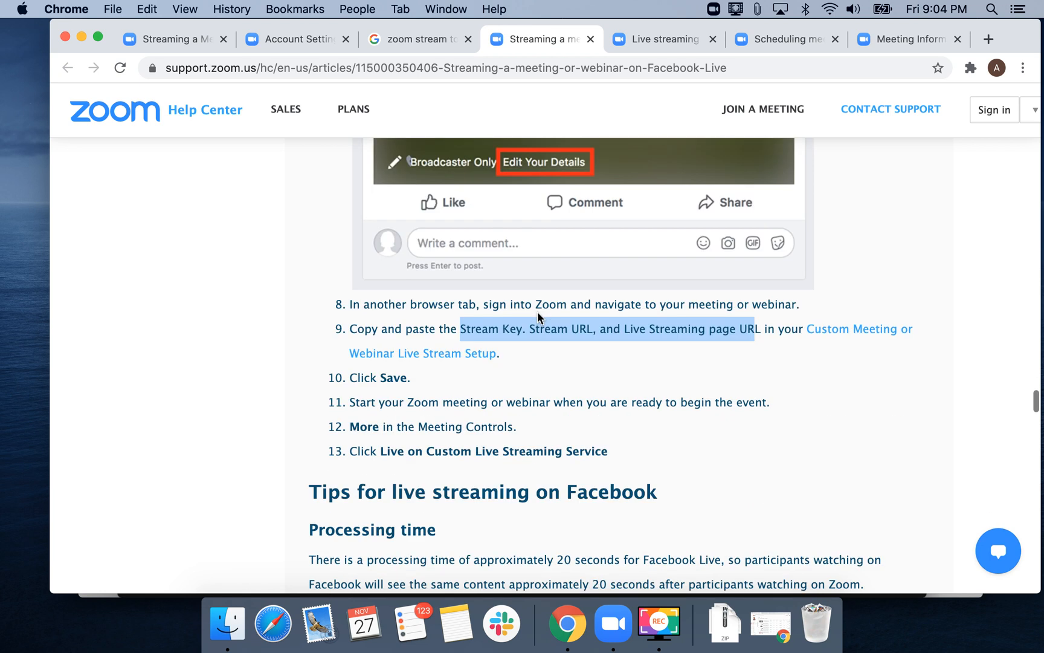
scroll(down, 3)
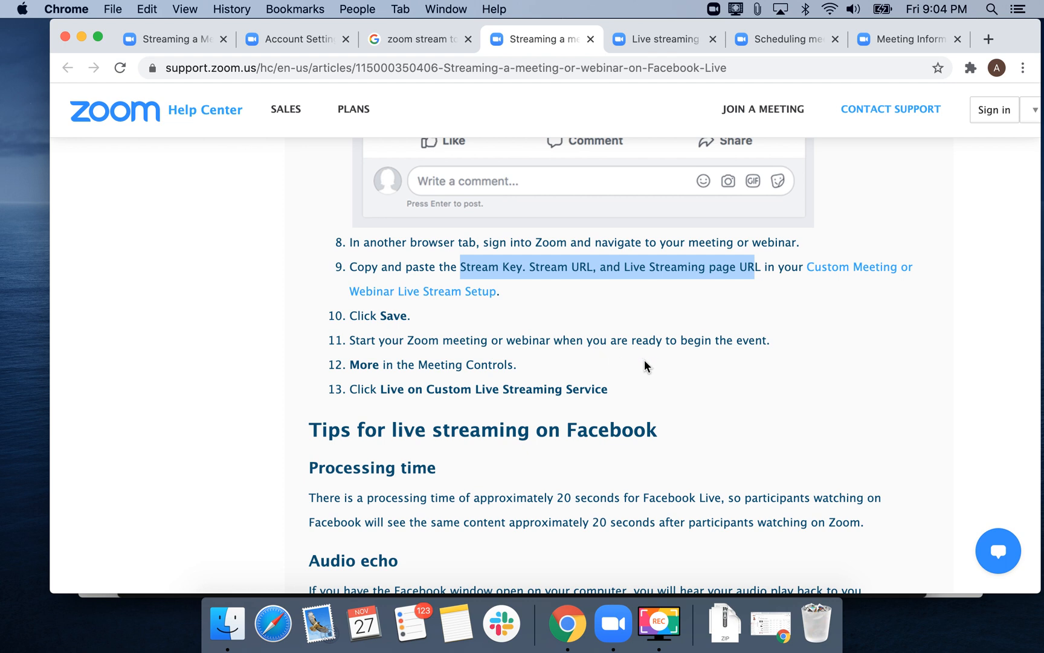
scroll(down, 3)
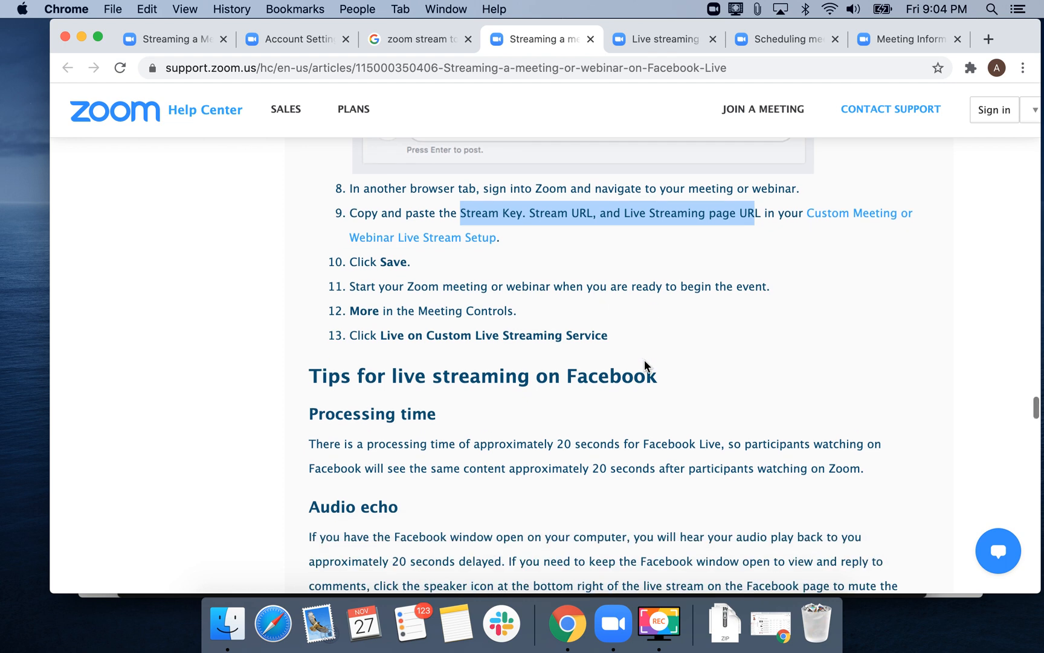
scroll(down, 3)
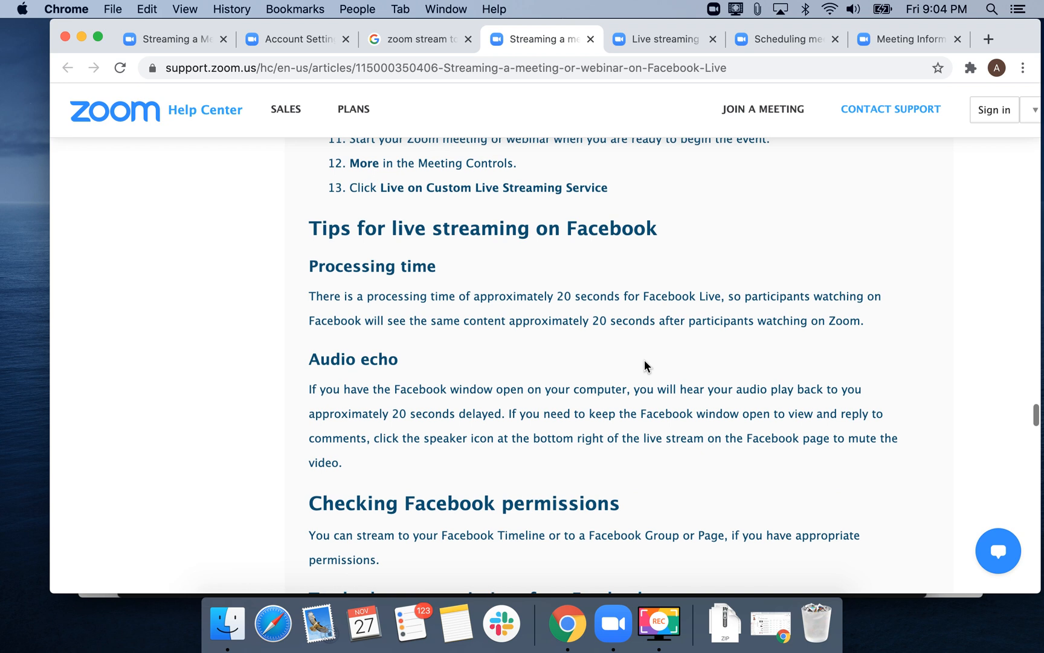
scroll(down, 3)
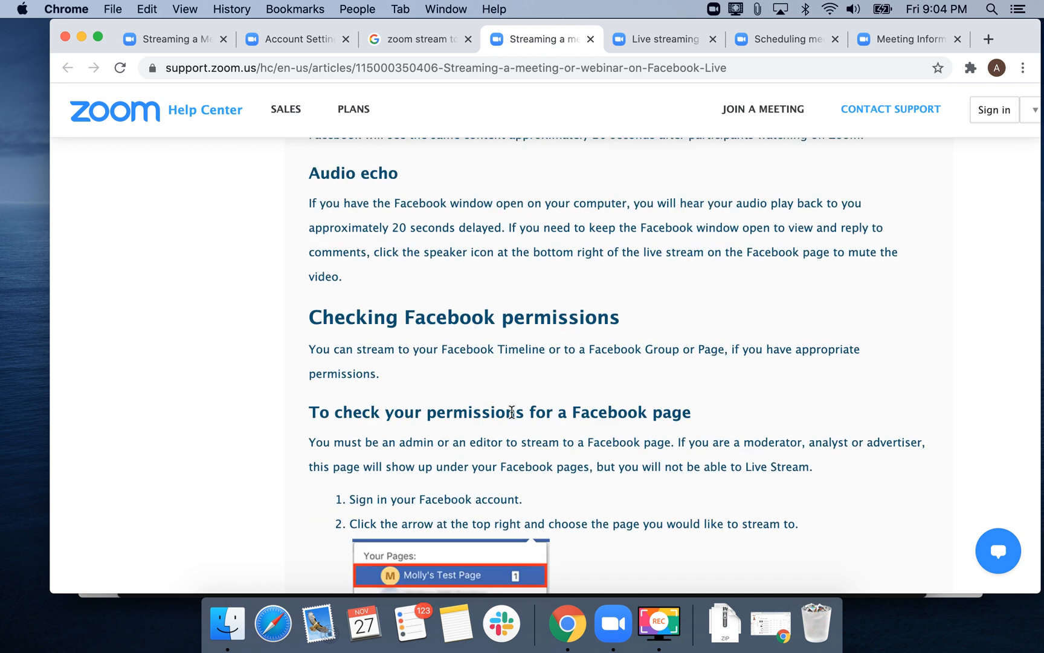
scroll(down, 3)
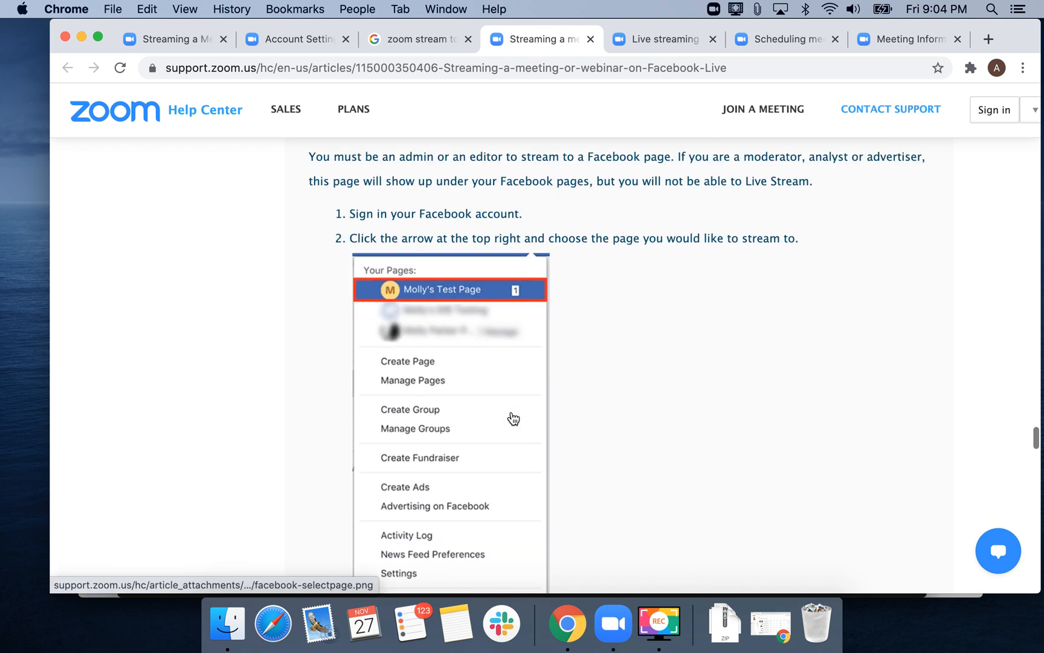
scroll(down, 3)
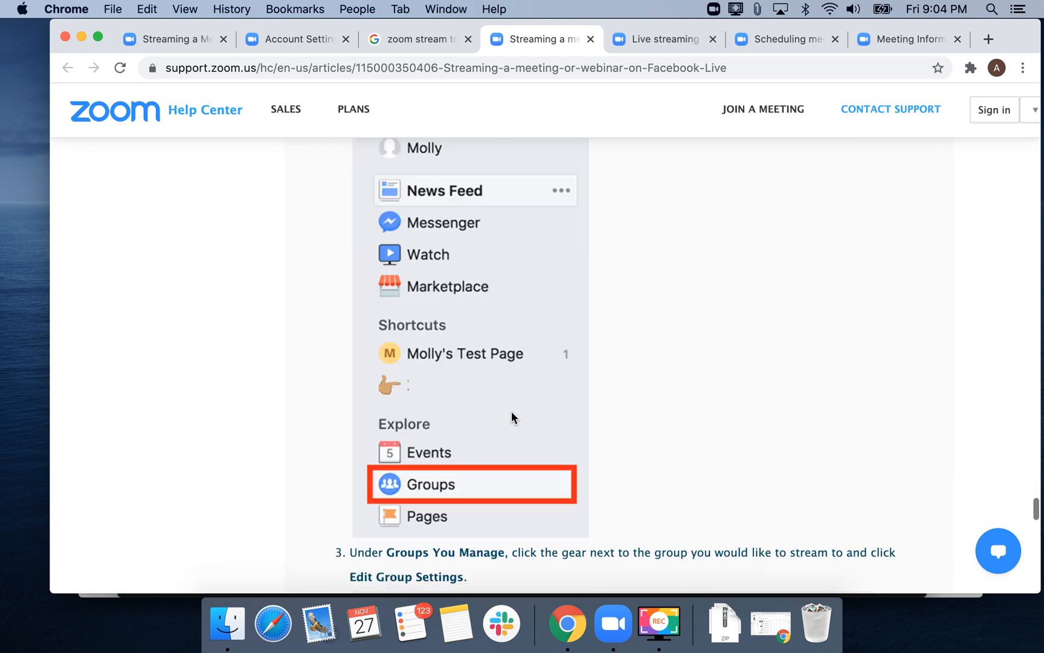
scroll(down, 3)
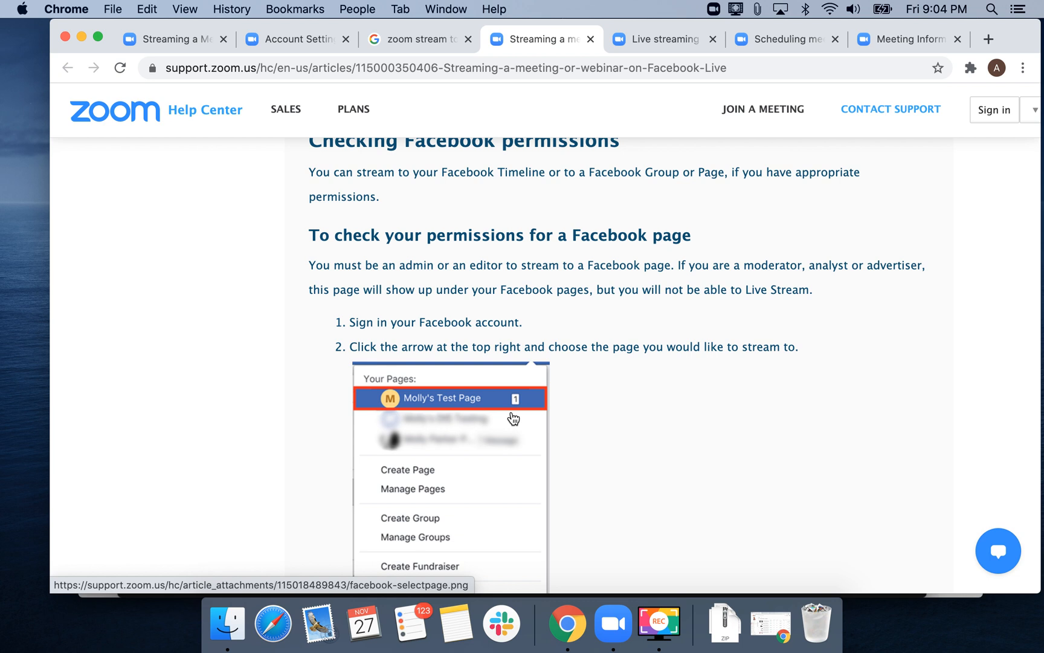
scroll(down, 3)
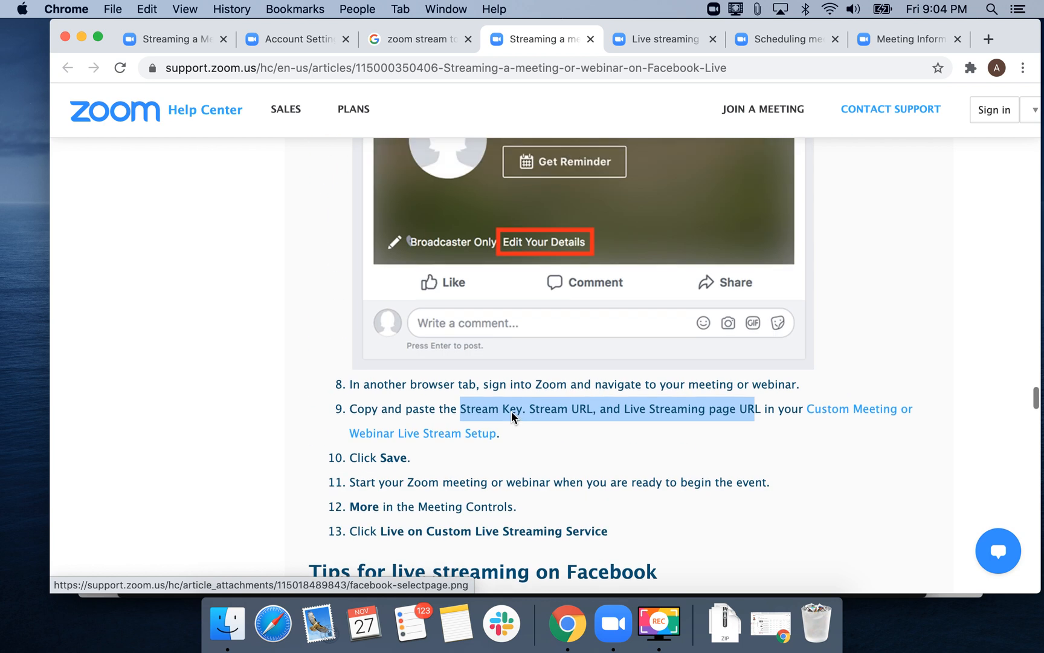
scroll(down, 3)
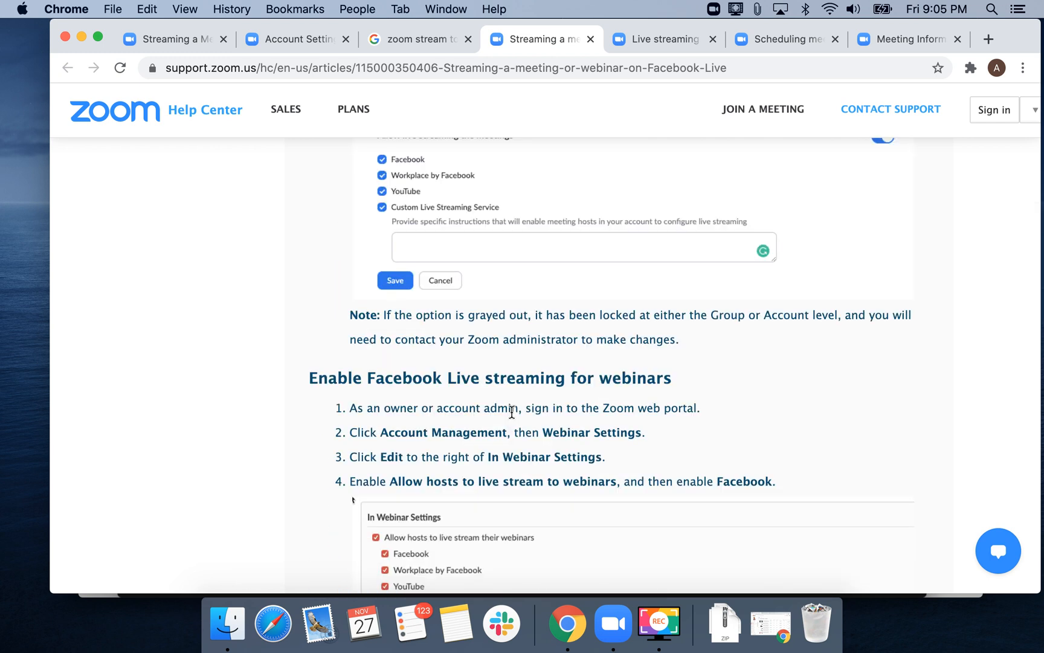
scroll(down, 3)
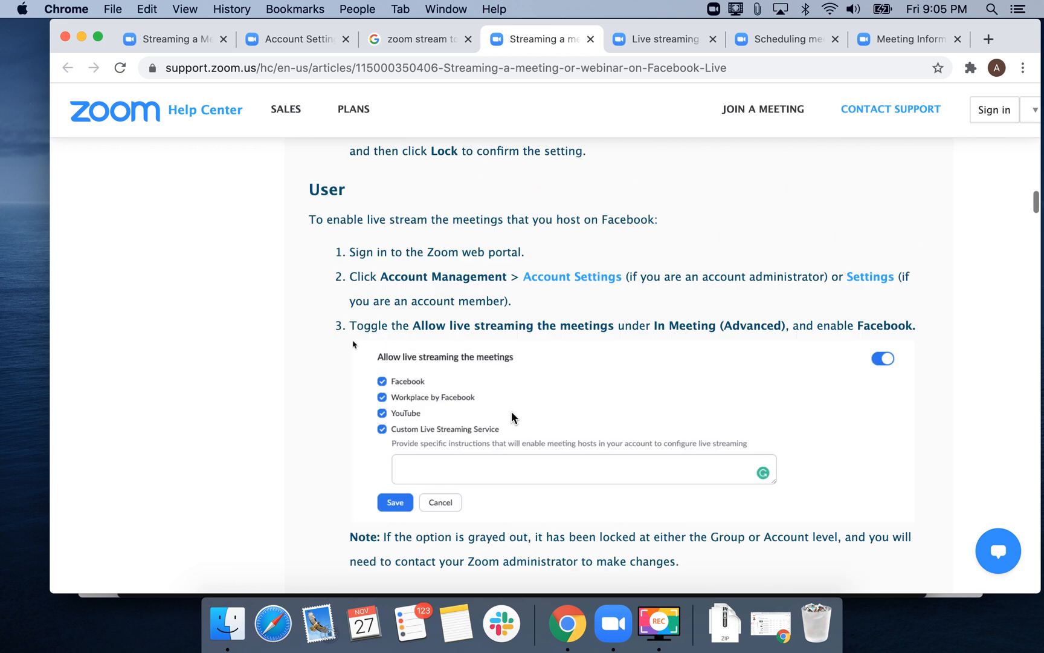